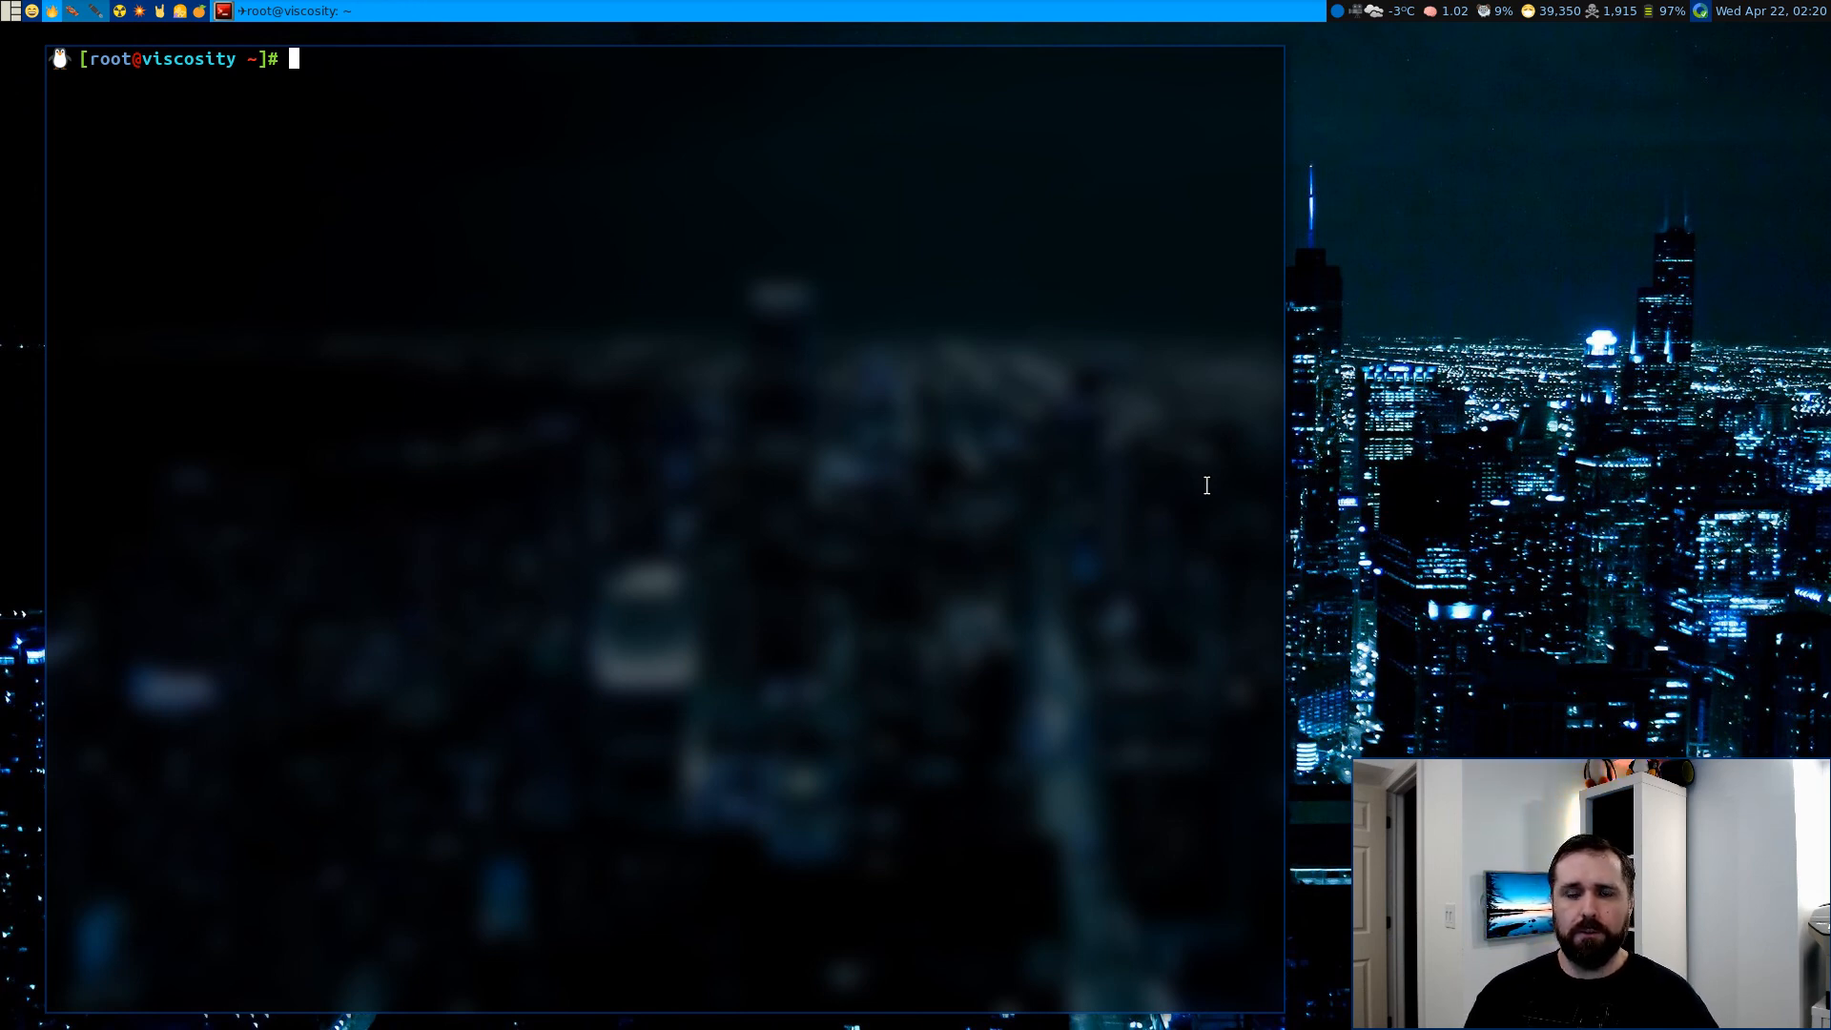
{"action": "mouse_move", "coordinate": [1272, 604]}
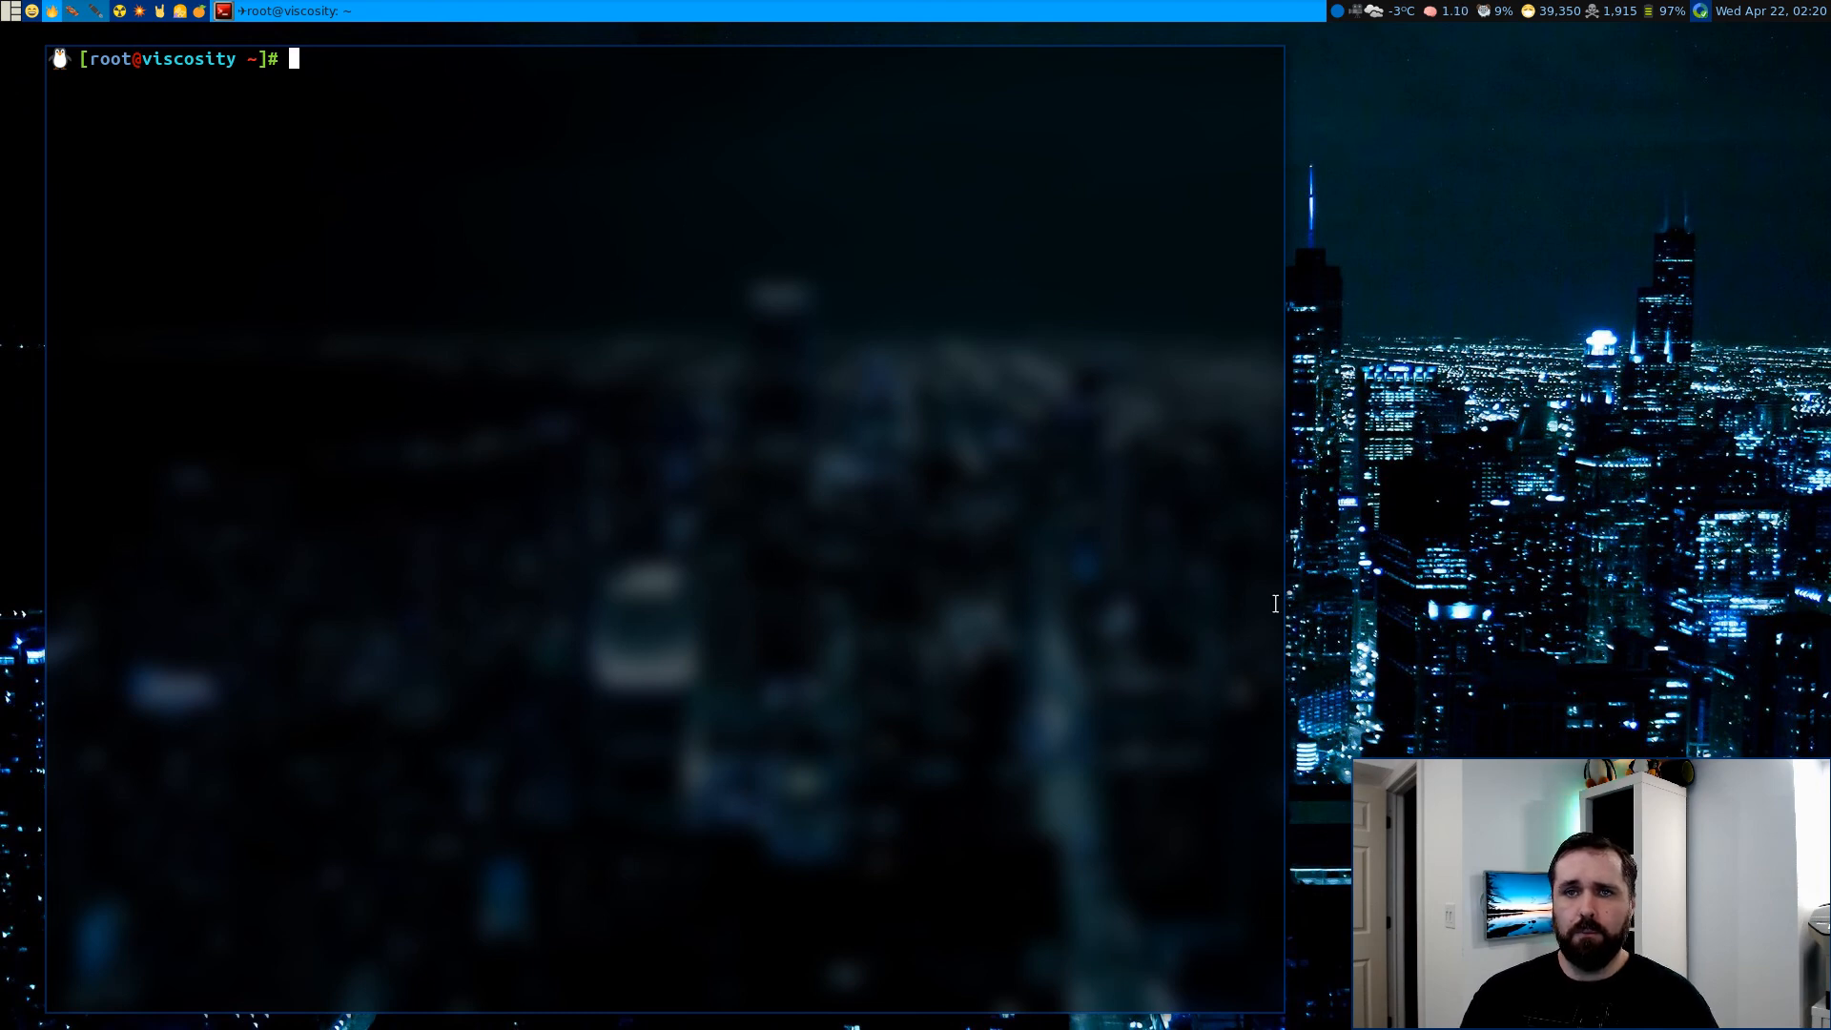
Run traceroute to connect.scroll.com with default probes and again with ICMP (-I), reaching it in 11 hops
{"action": "type", "text": "traceroute"}
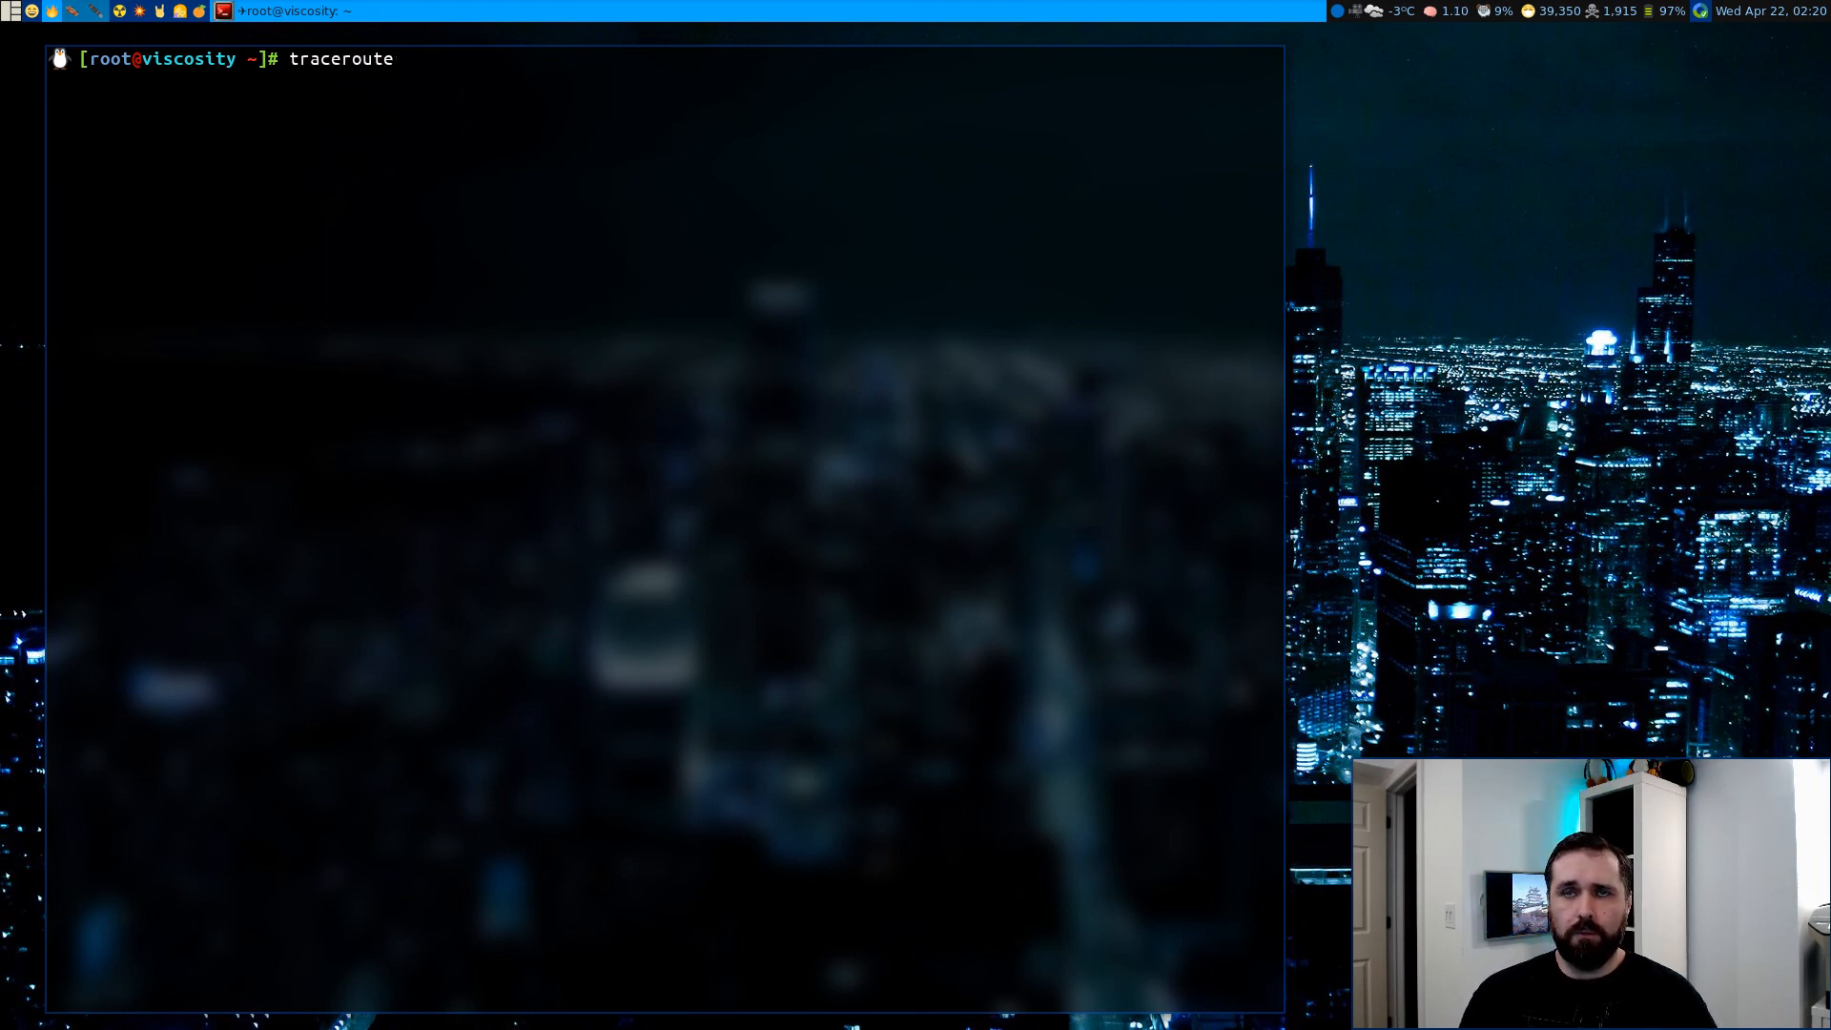
{"action": "type", "text": "connect.scroll.com"}
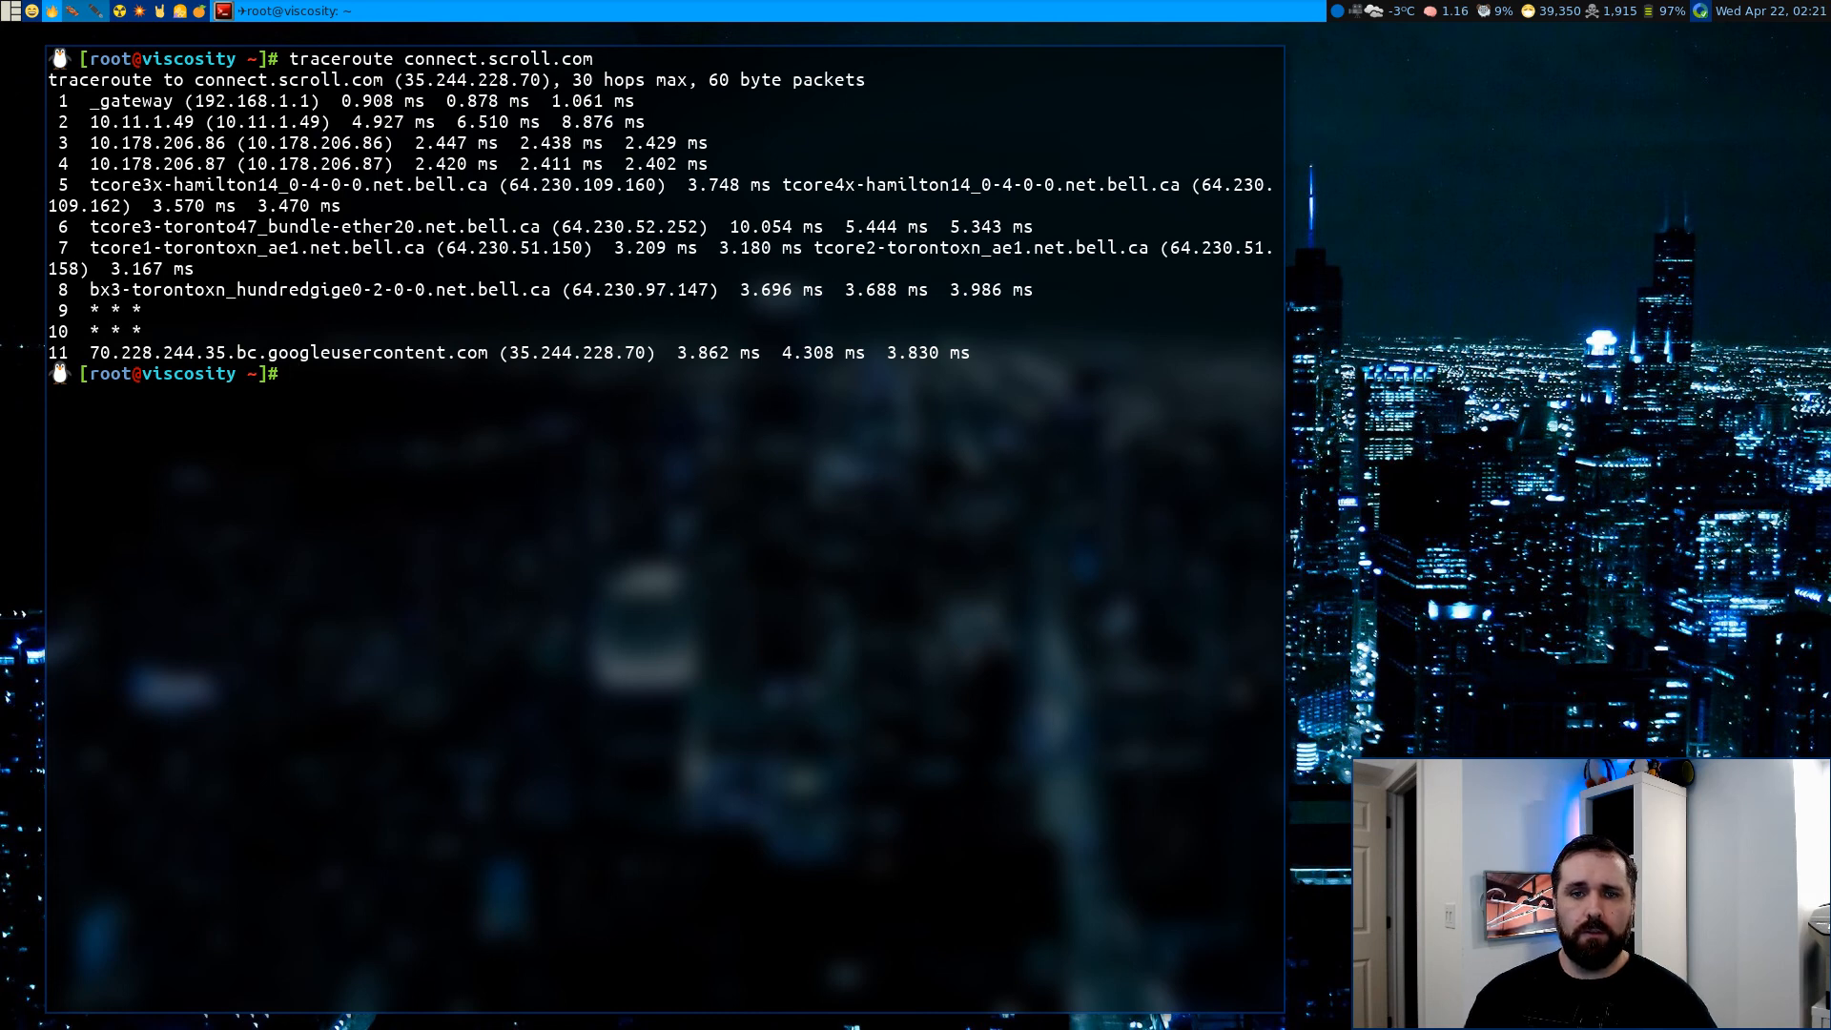
{"action": "type", "text": "traceroute connect.scroll.com"}
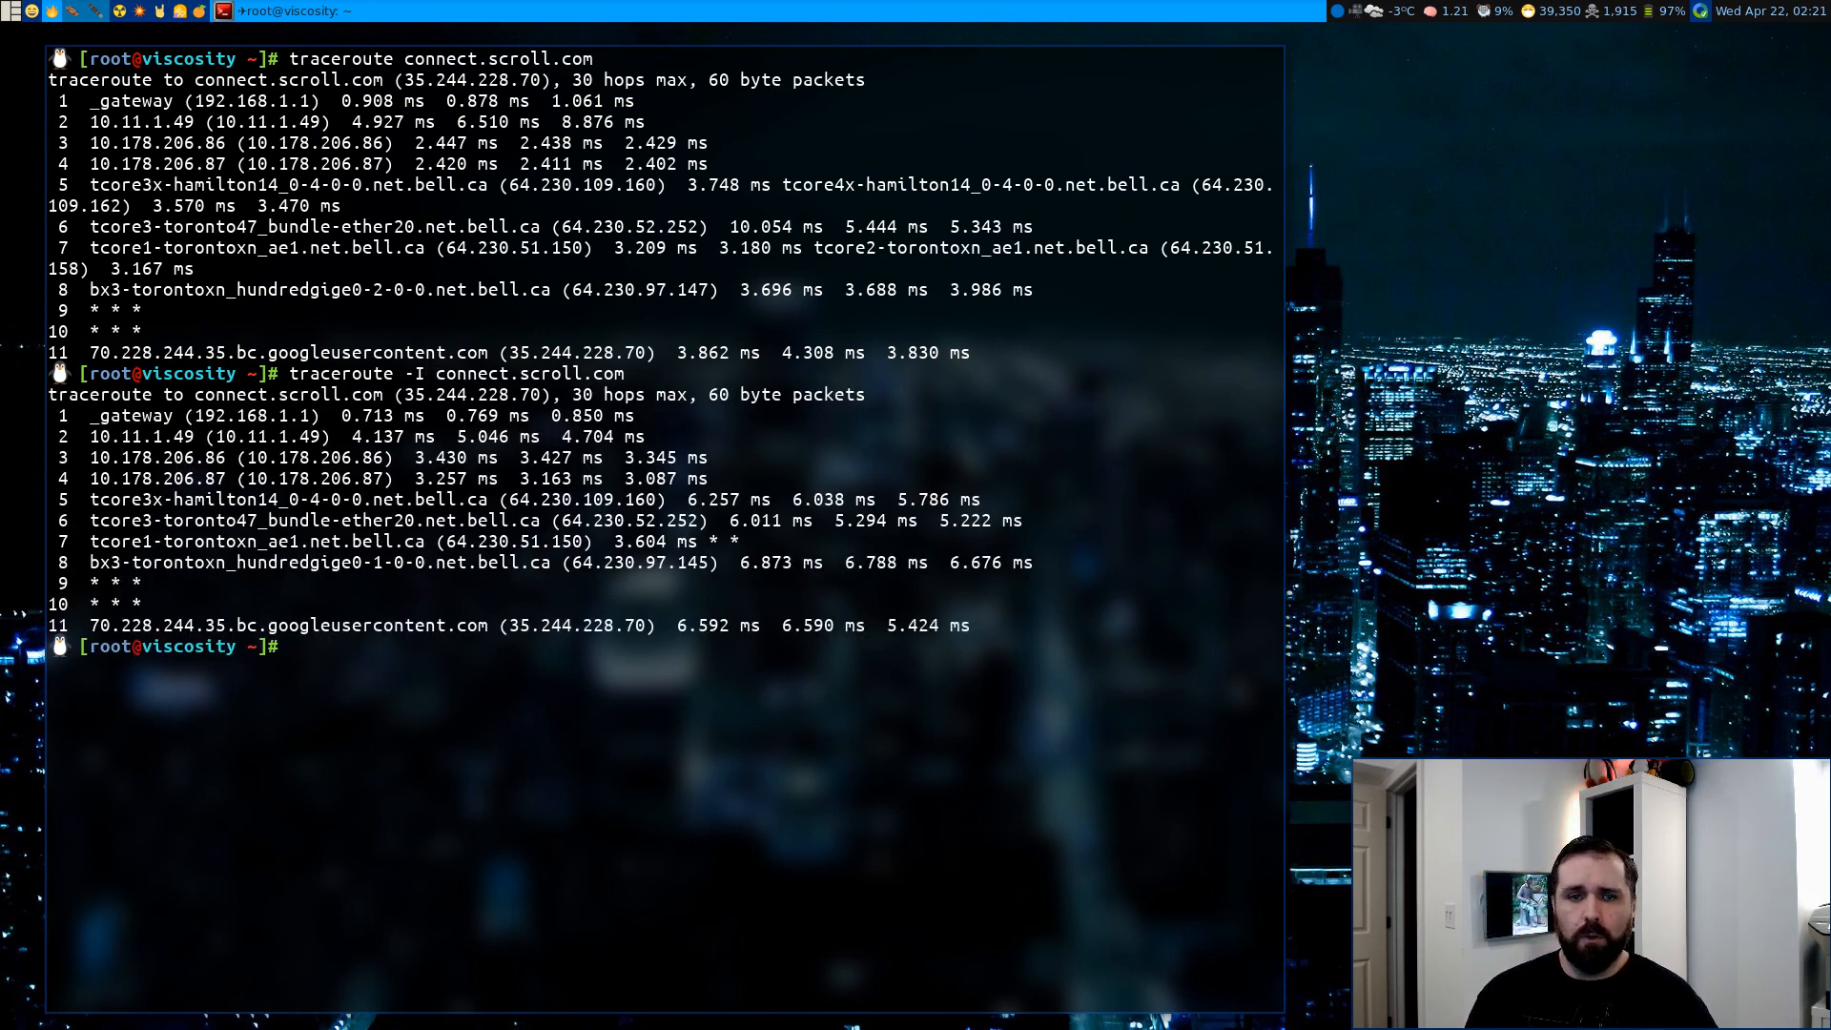
Launch 'hping3 -S -T -p 443 --fast connect.scroll.com' to list per-hop transit replies and RTTs
{"action": "type", "text": "hping3 -S -T"}
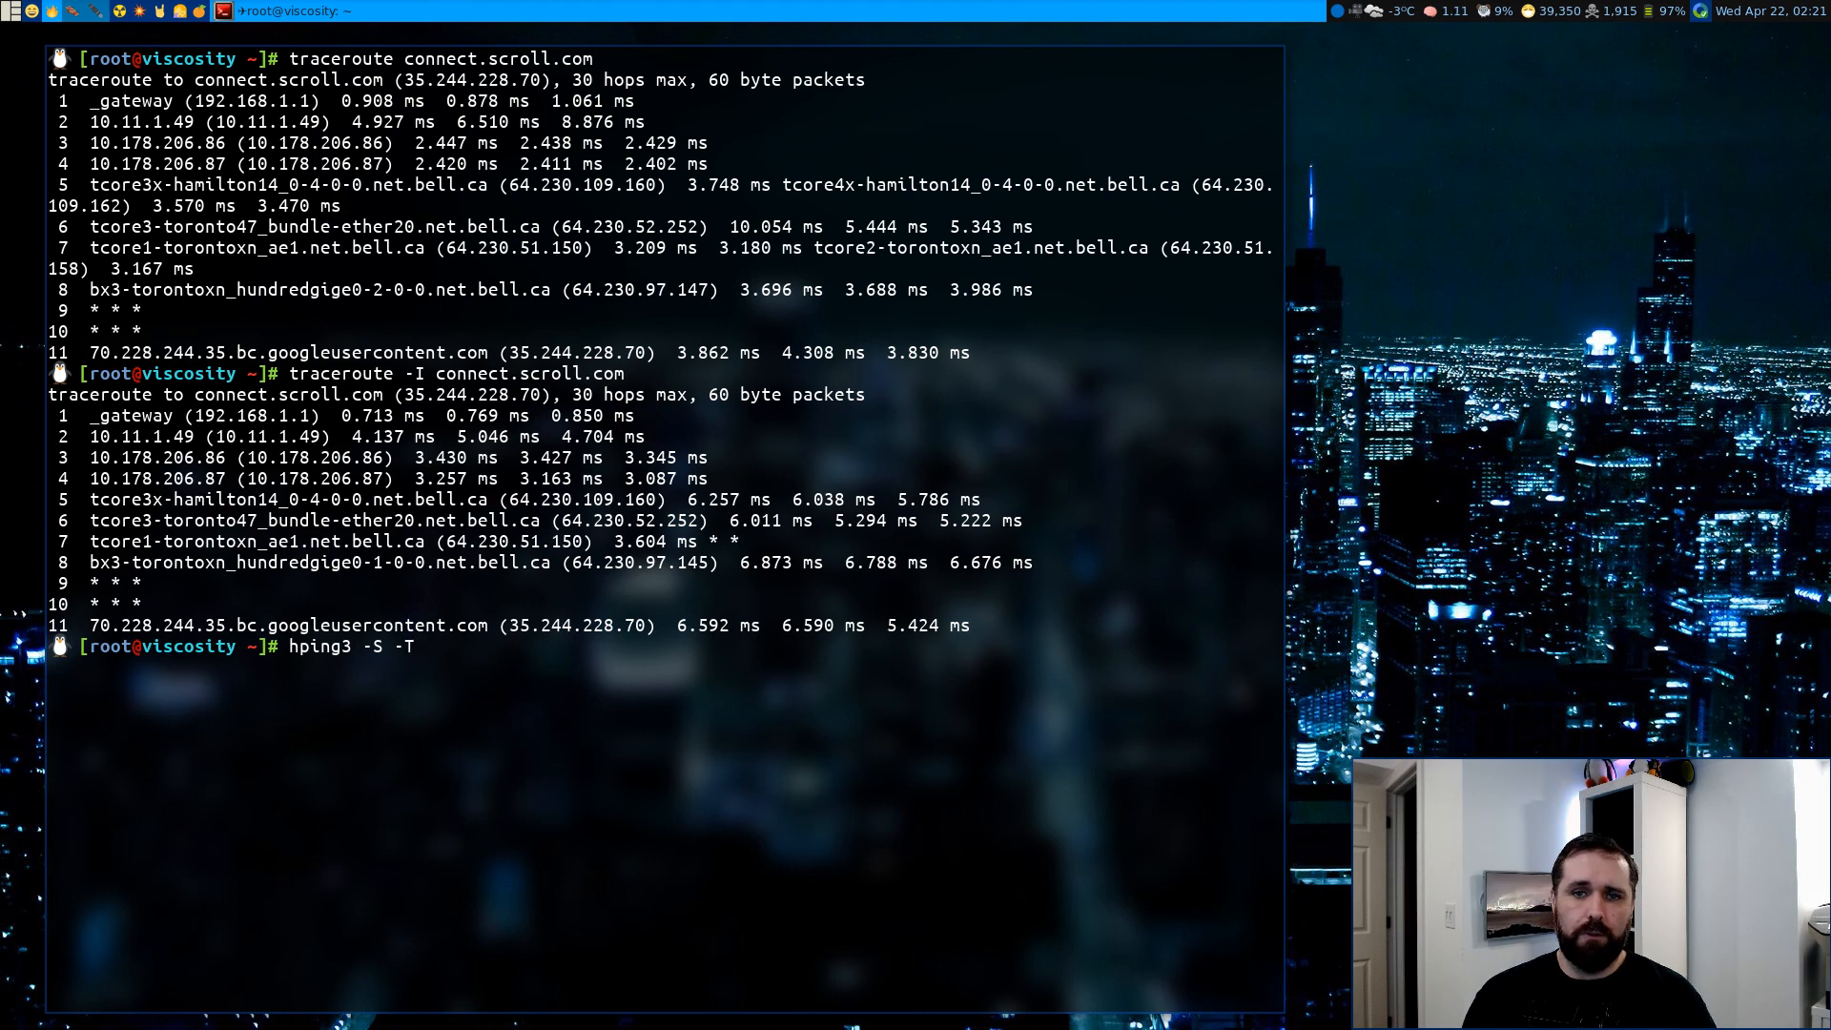
{"action": "type", "text": "-p 443"}
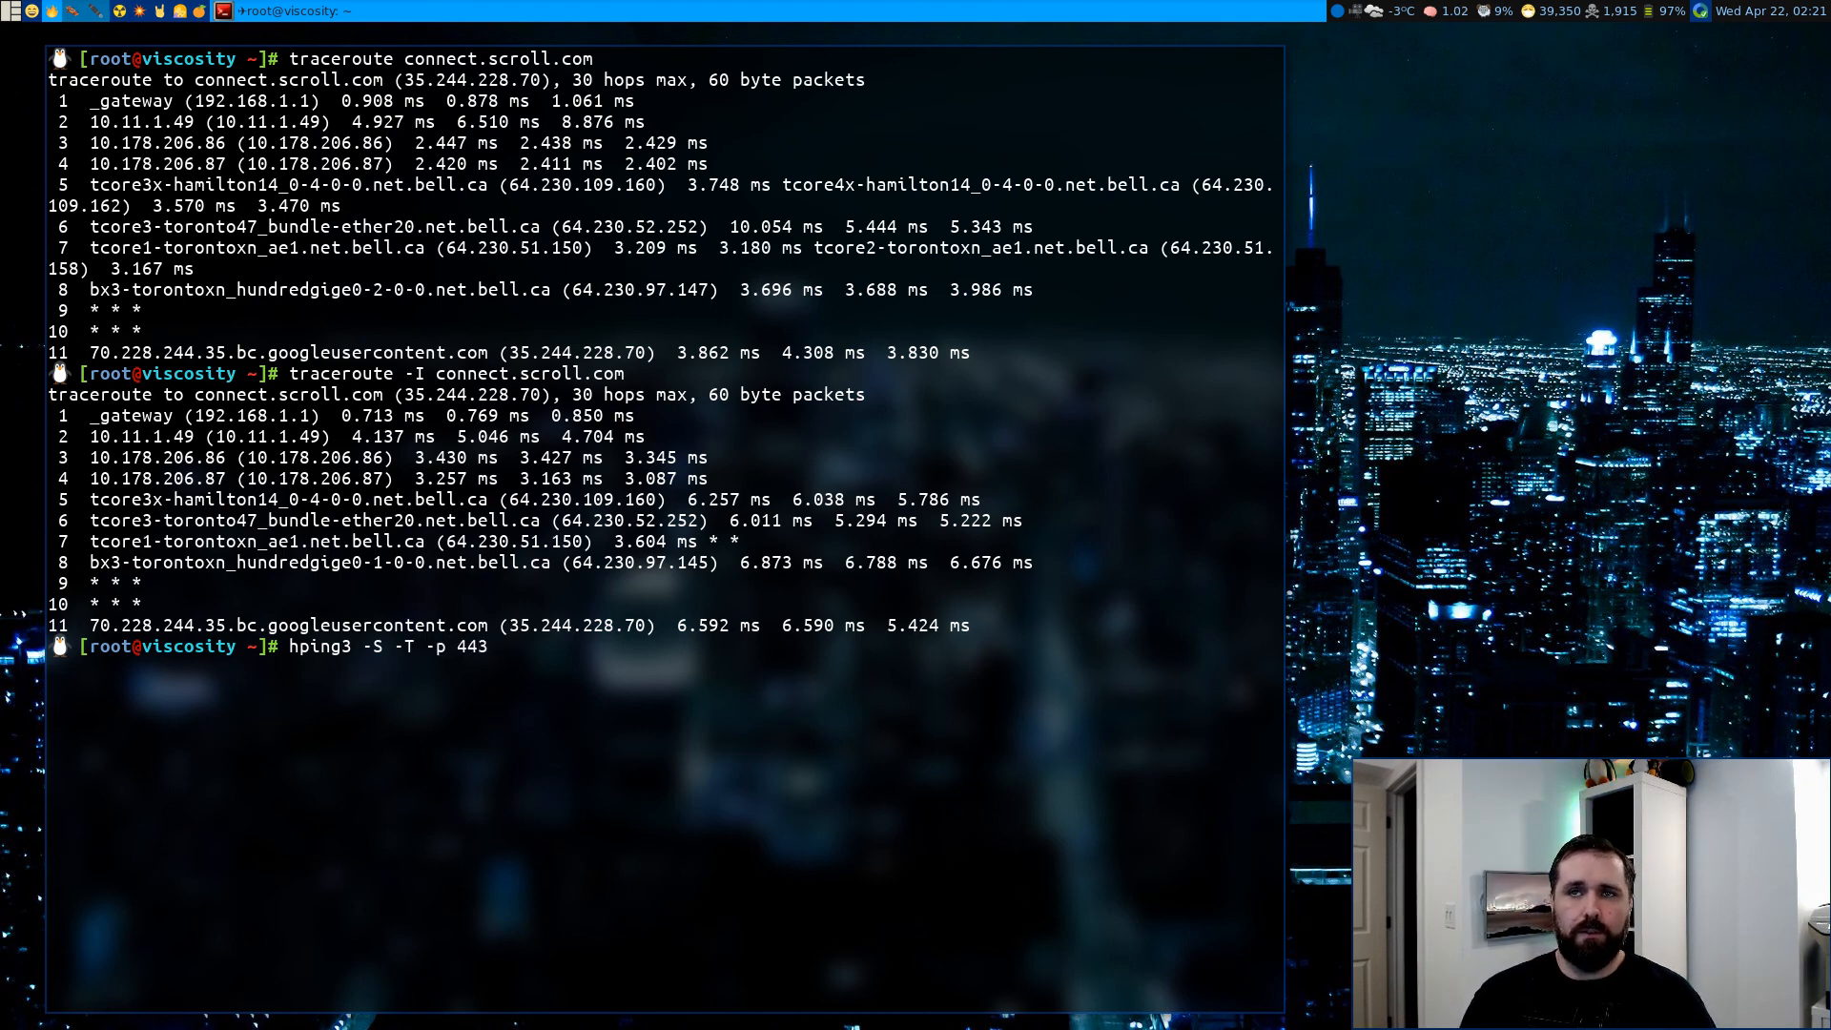
{"action": "type", "text": "--fast"}
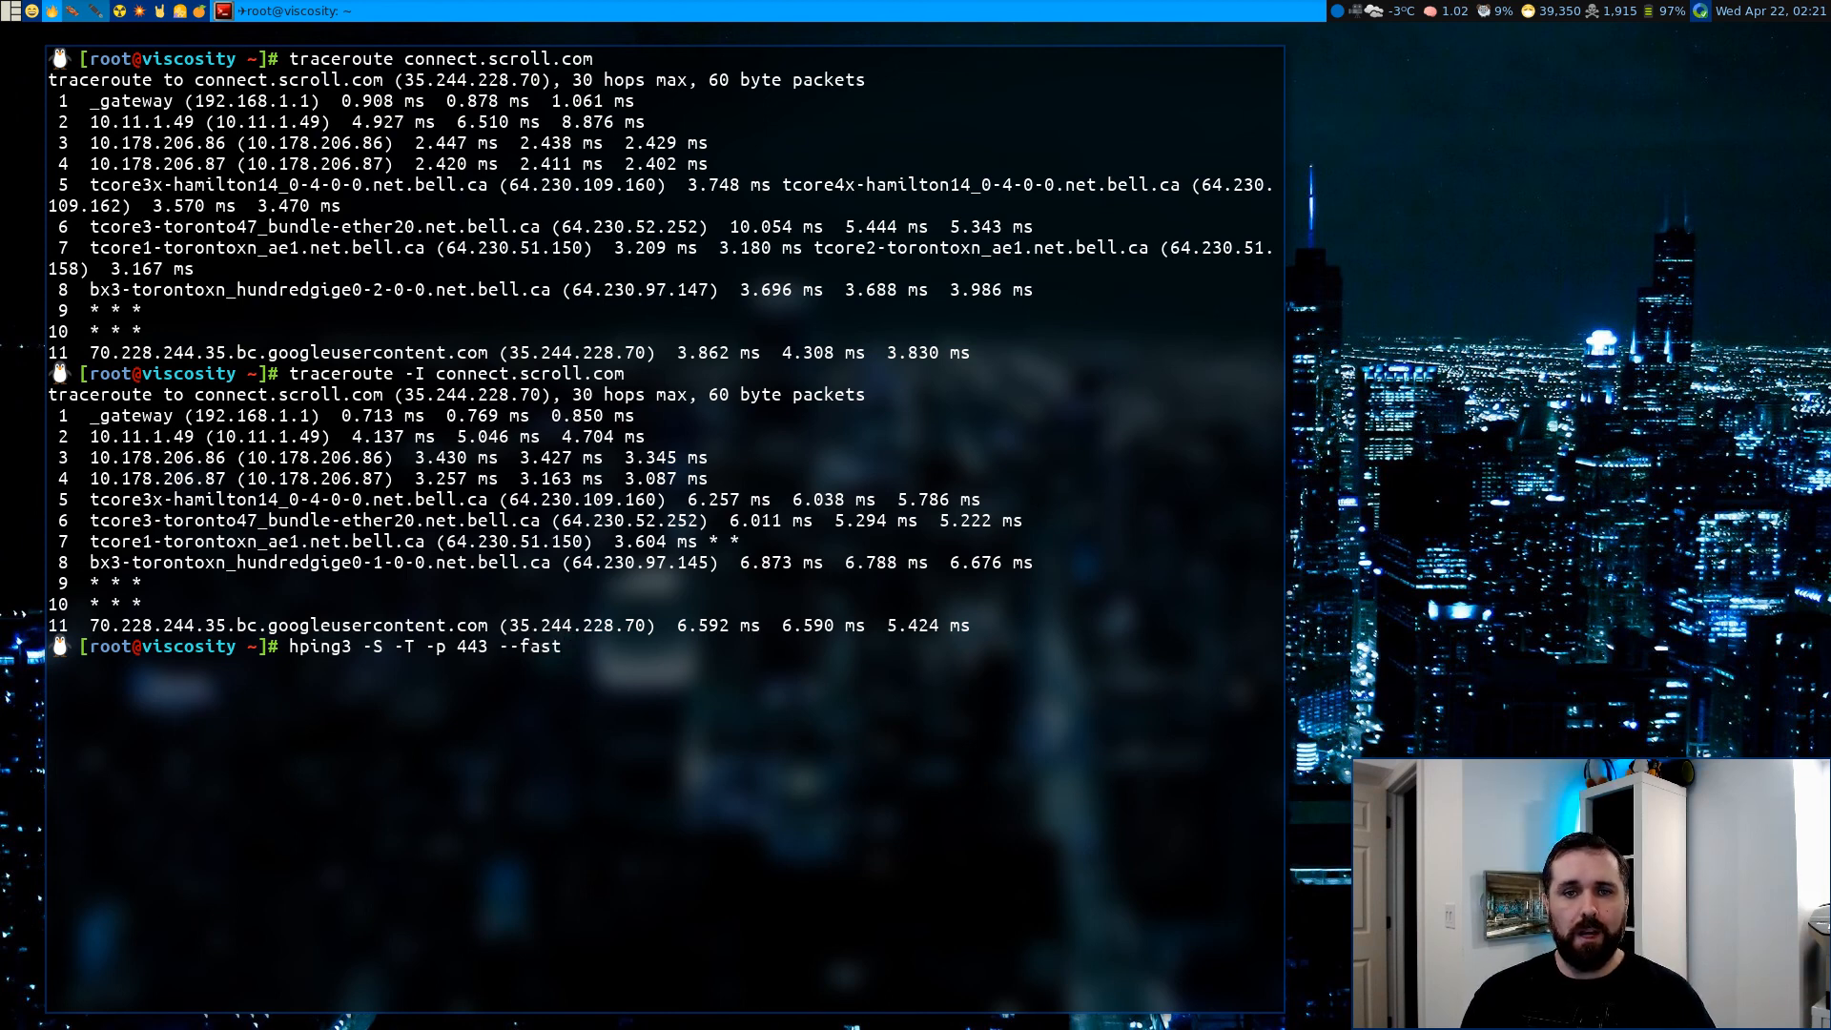
{"action": "type", "text": "sc"}
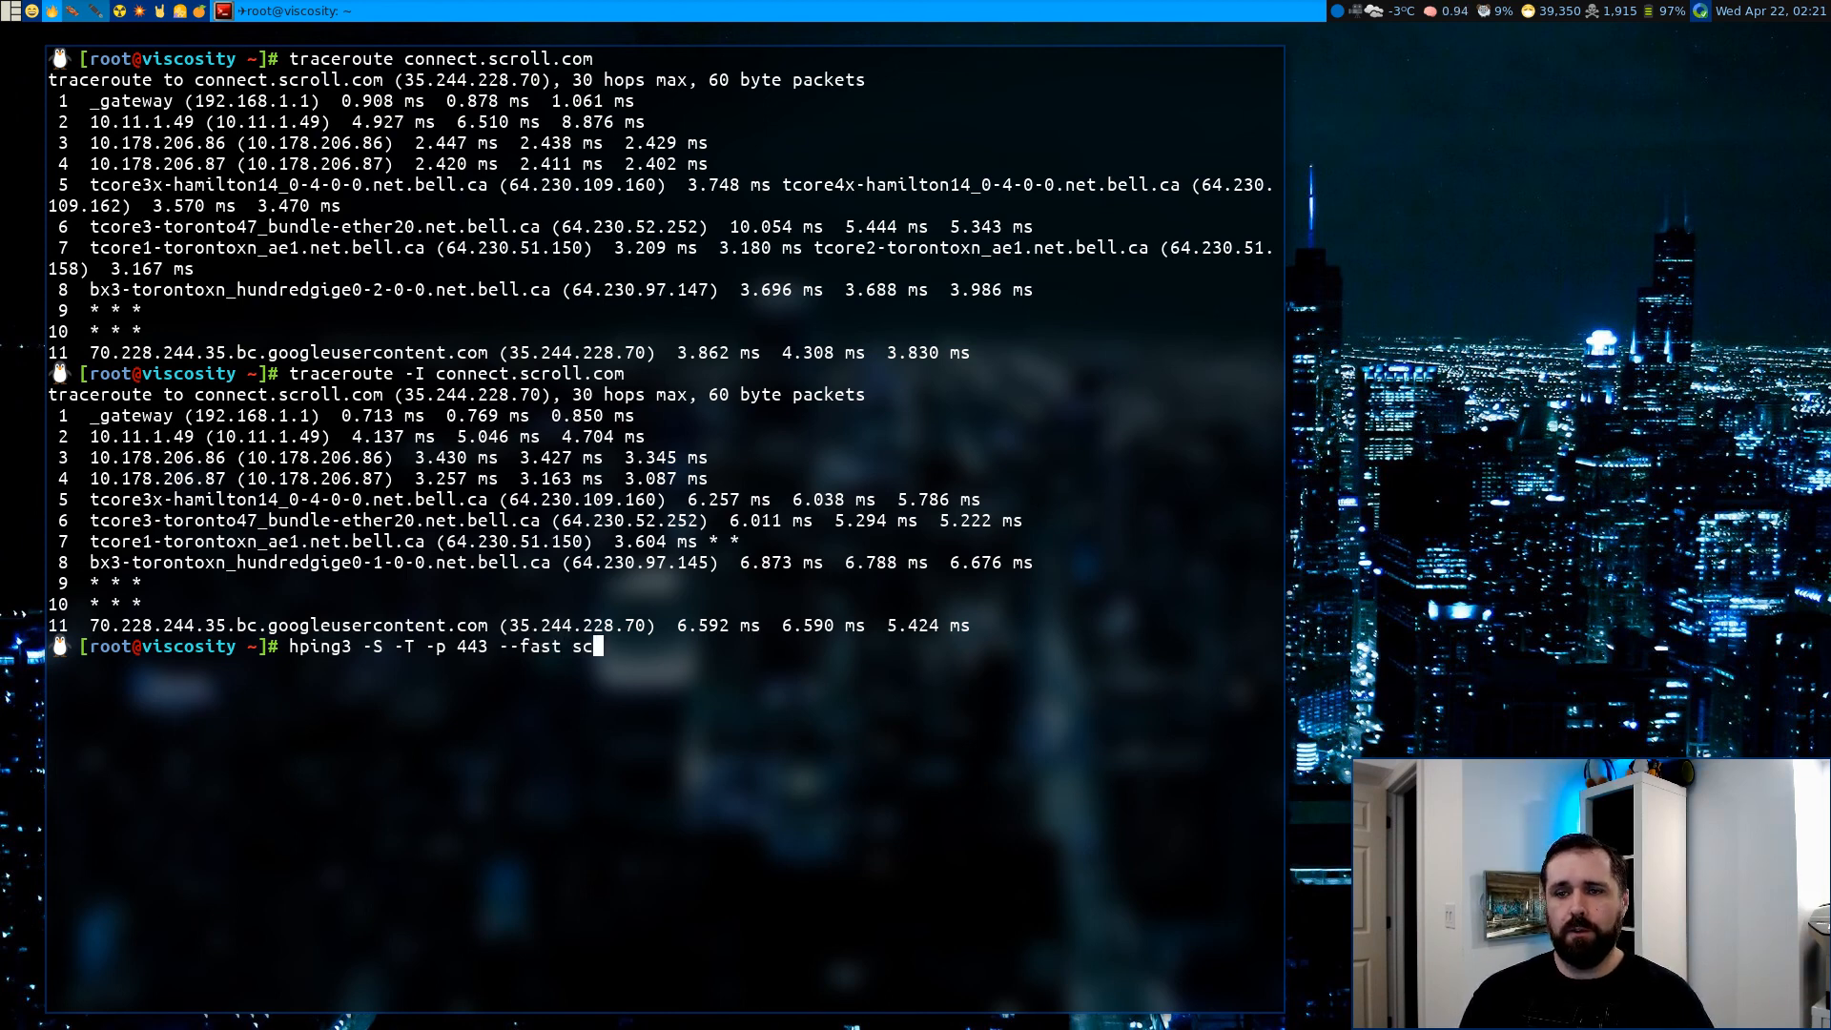
{"action": "type", "text": "connect.scroll.com"}
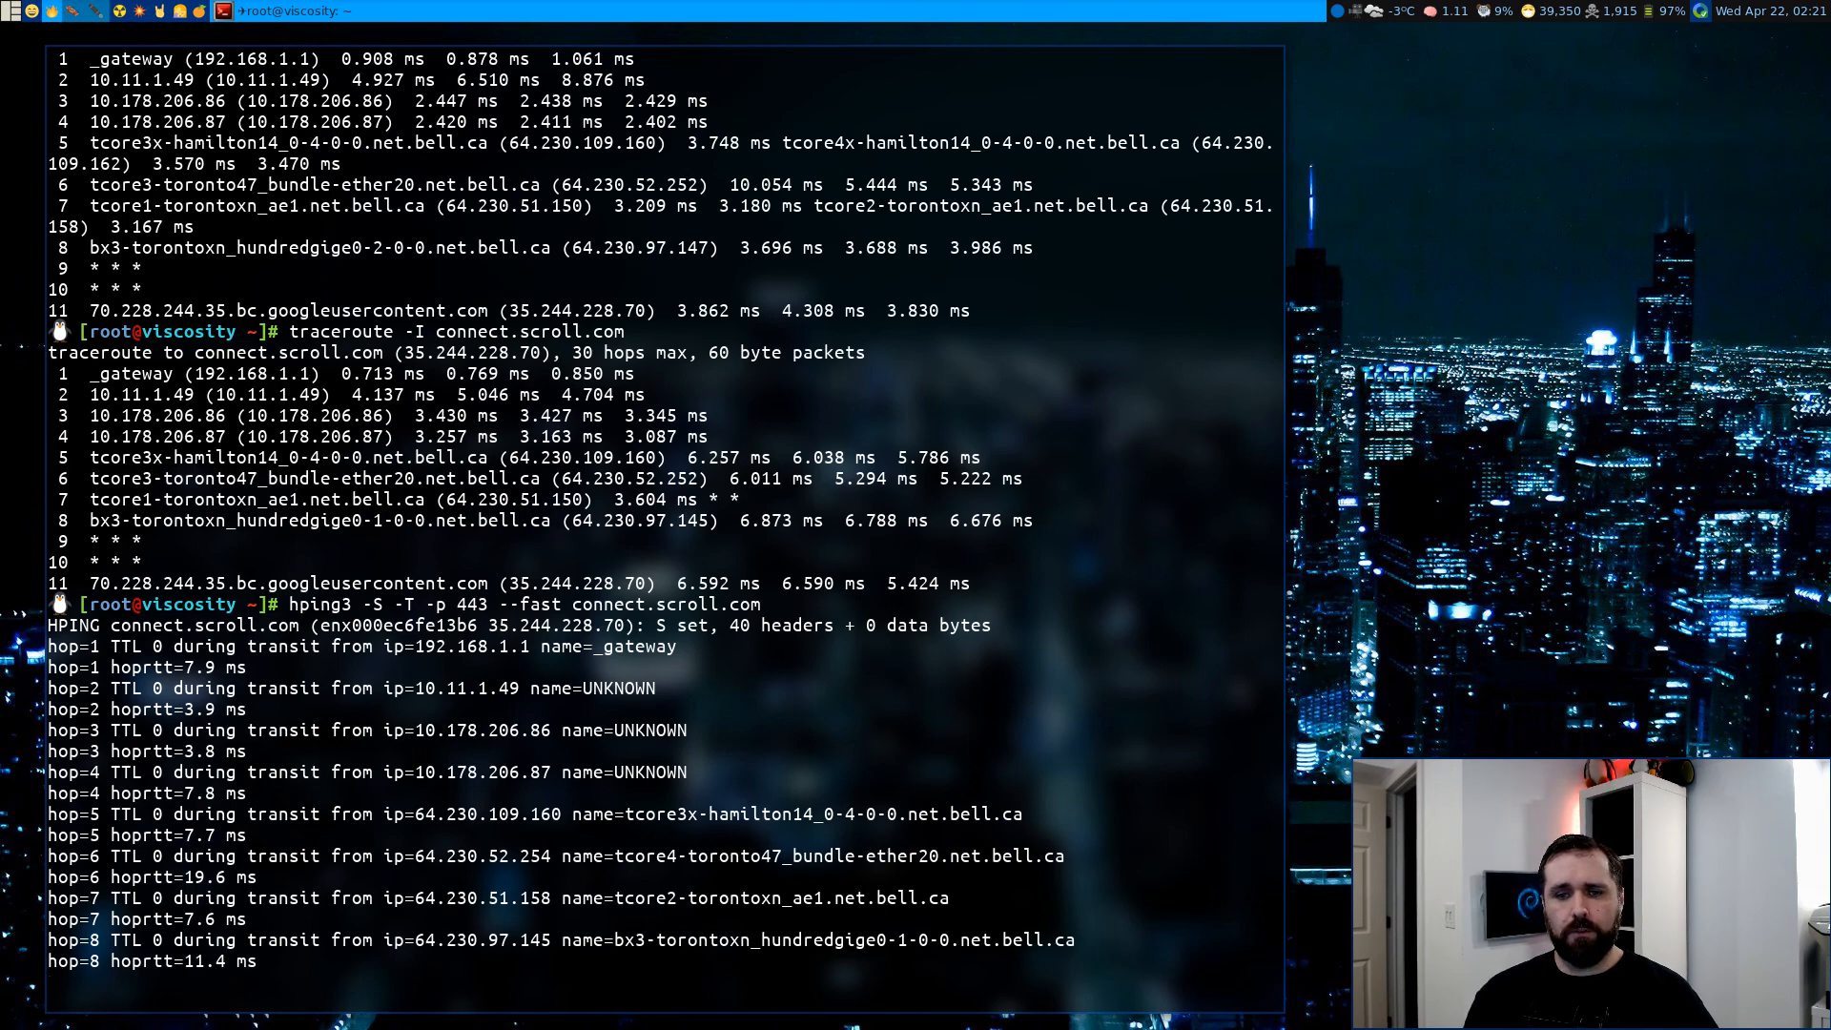
Stop the hping3 trace, leaving a summary of 145 sent, 38 received and 74% loss
{"action": "scroll", "scroll_direction": "down", "scroll_amount": 3}
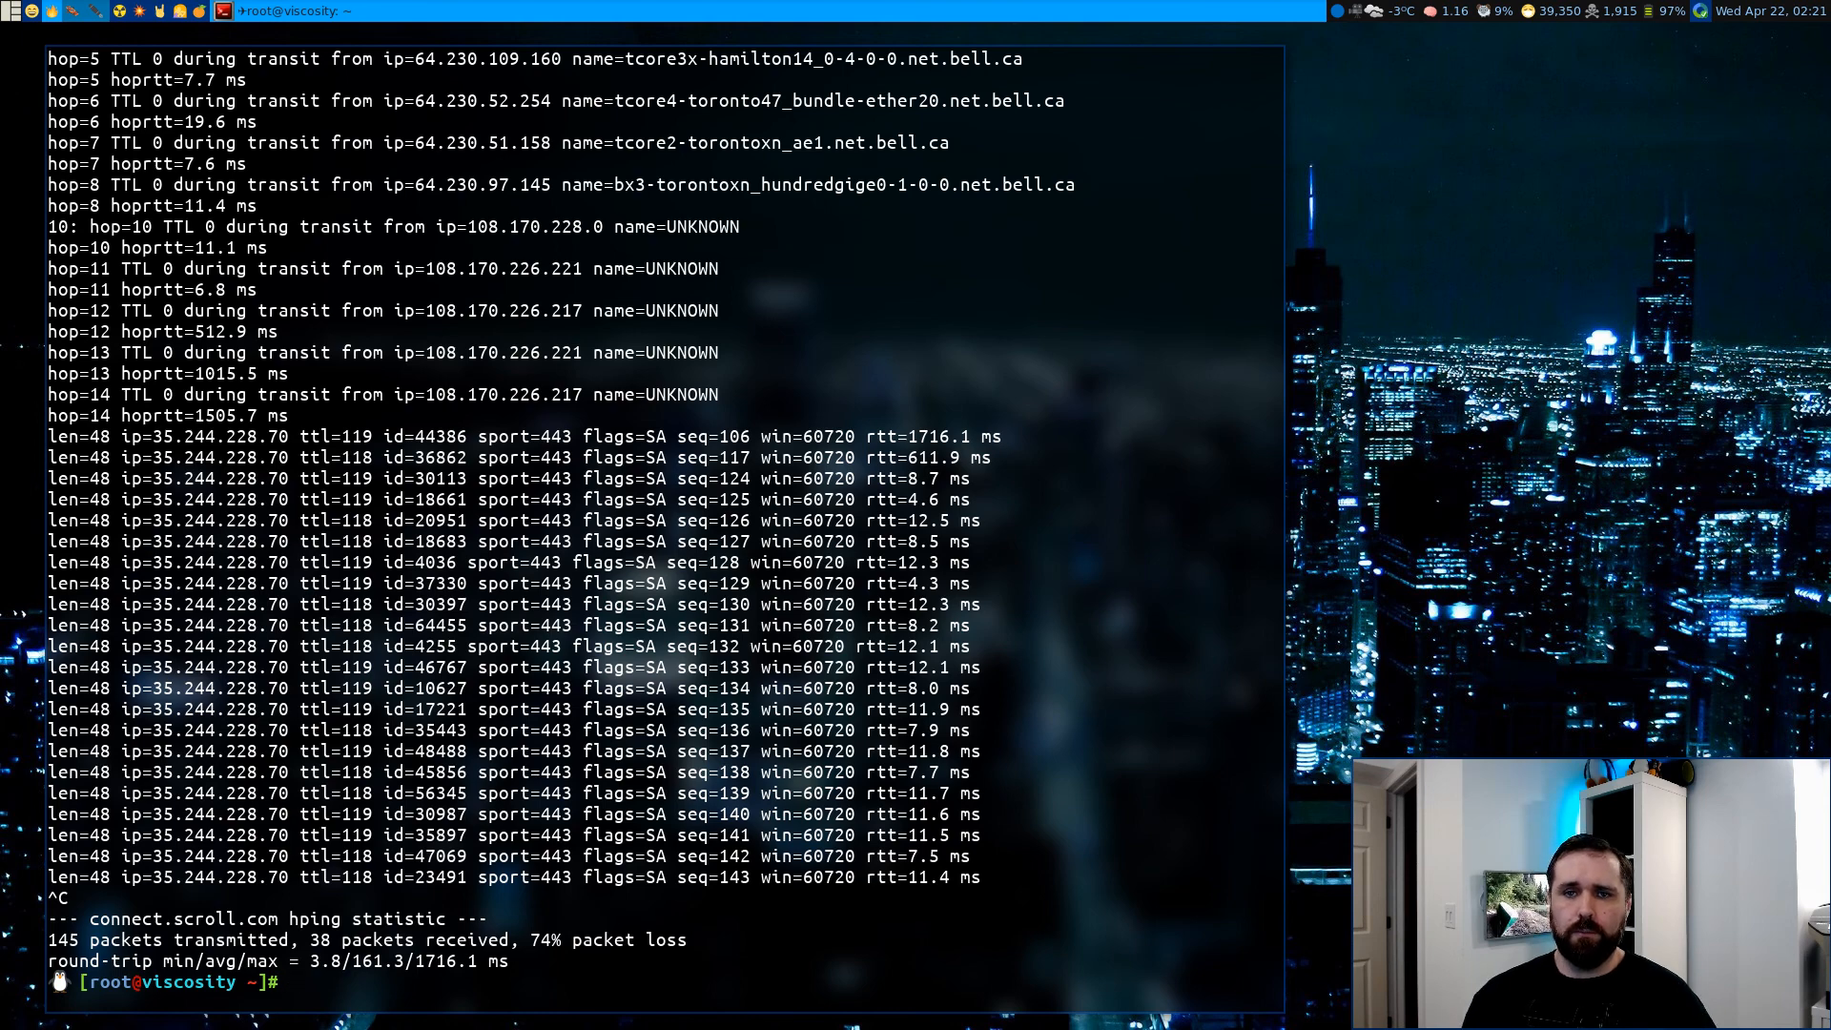
{"action": "key", "text": "Return"}
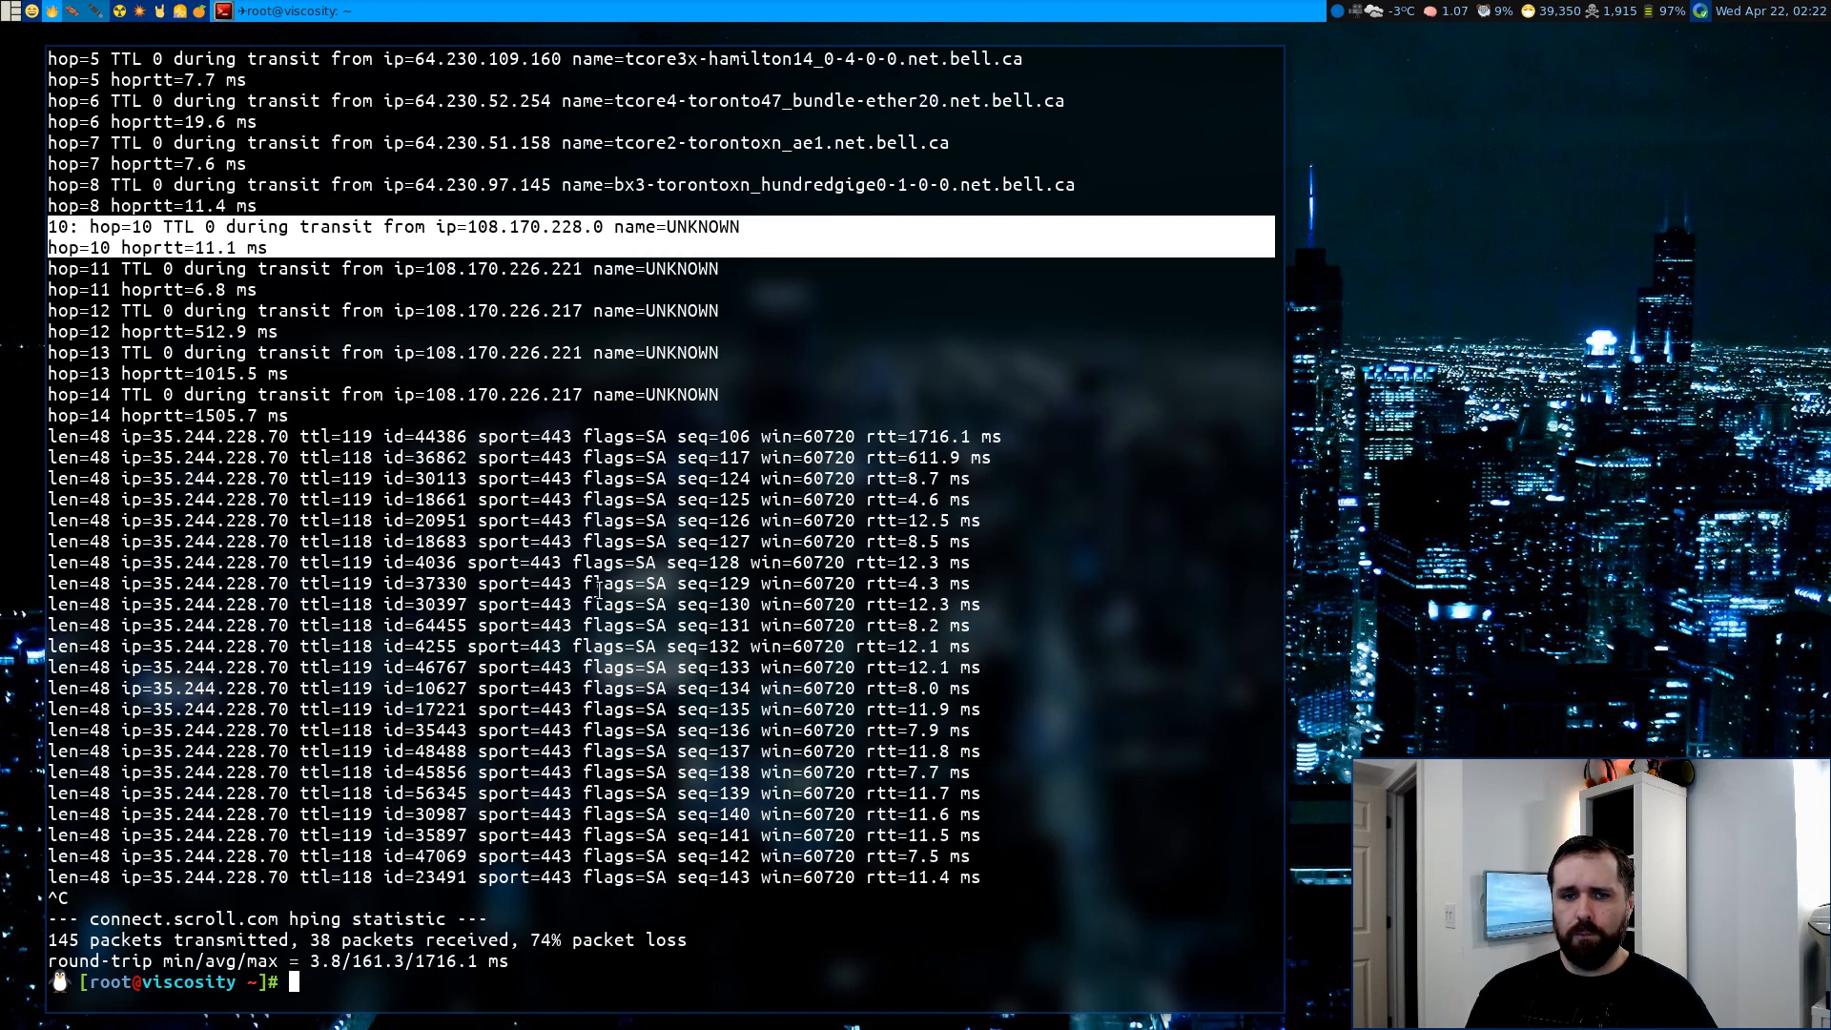
Rerun the hping3 SYN trace on port 443, gathering hop-10 replies from routers like 209.85.249.37 and 172.253.72.7
{"action": "type", "text": "hping3 -S -T -p 443 --fast connect.scroll.com"}
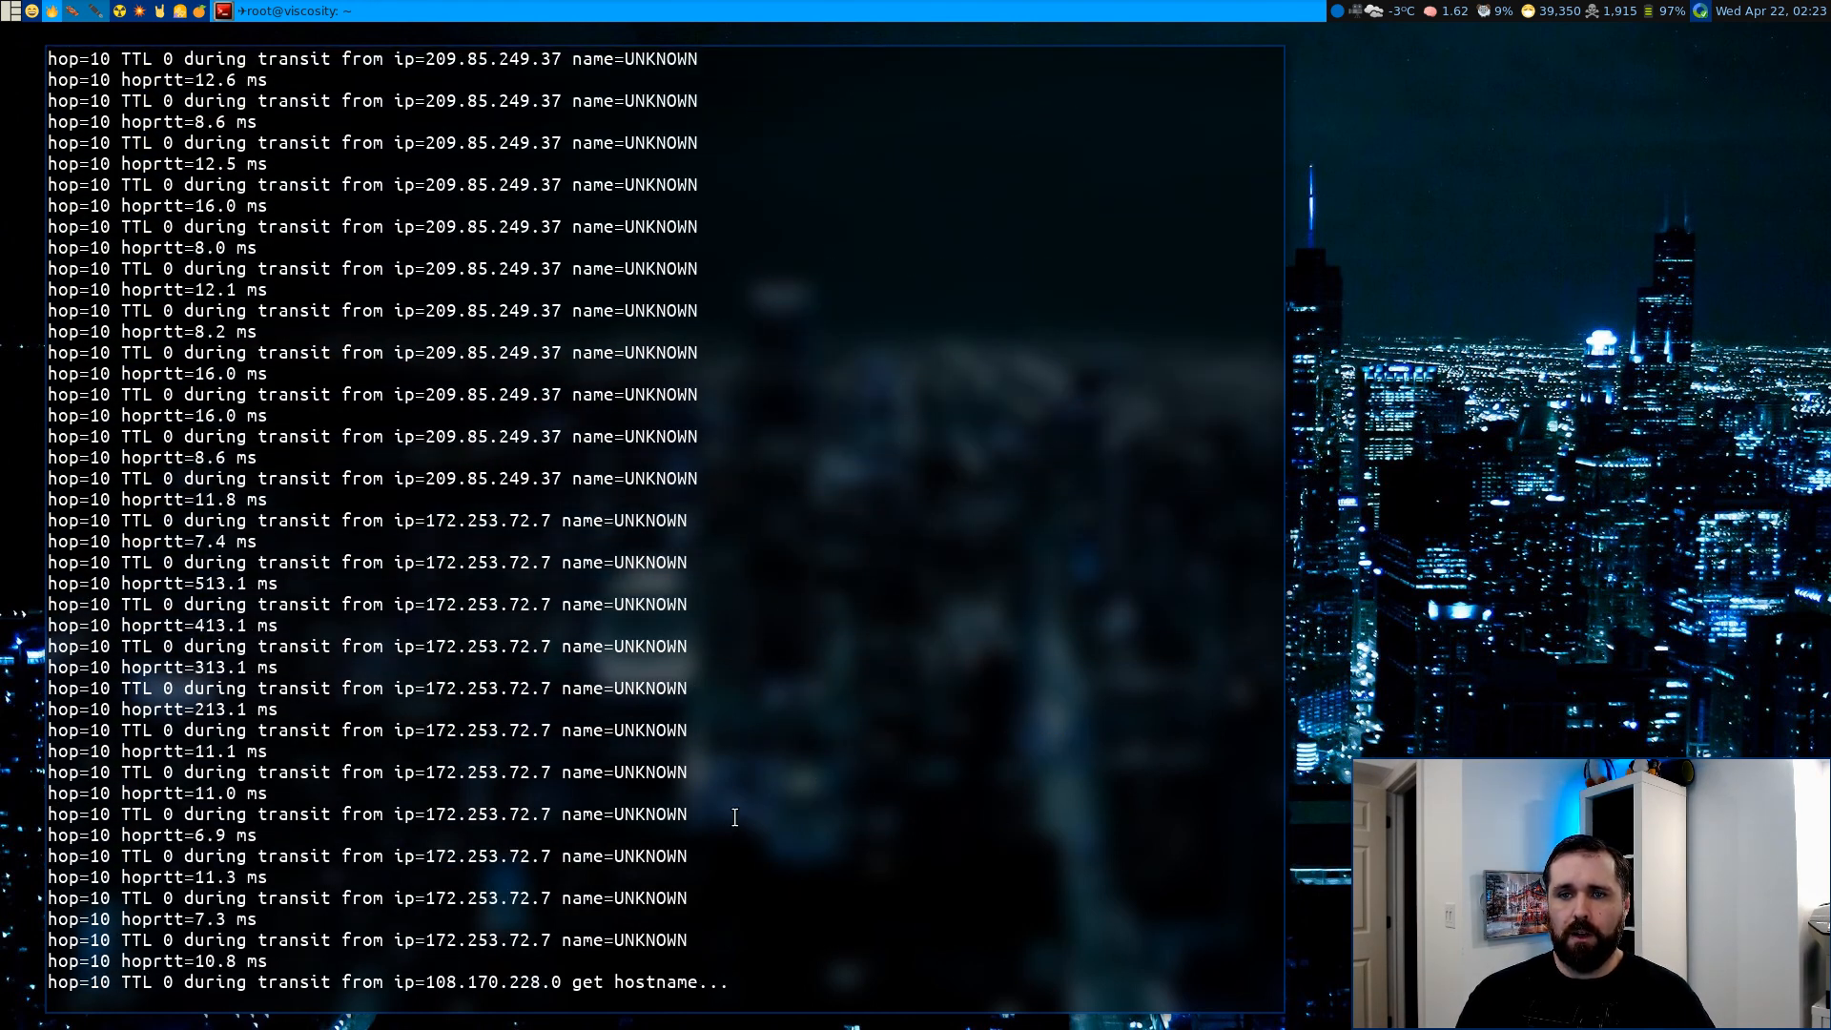
Let the probe run until 35.244.228.70 answers with SYN-ACKs, then stop it at 829 sent, 367 received, 56% loss
{"action": "scroll", "scroll_direction": "down", "scroll_amount": 3}
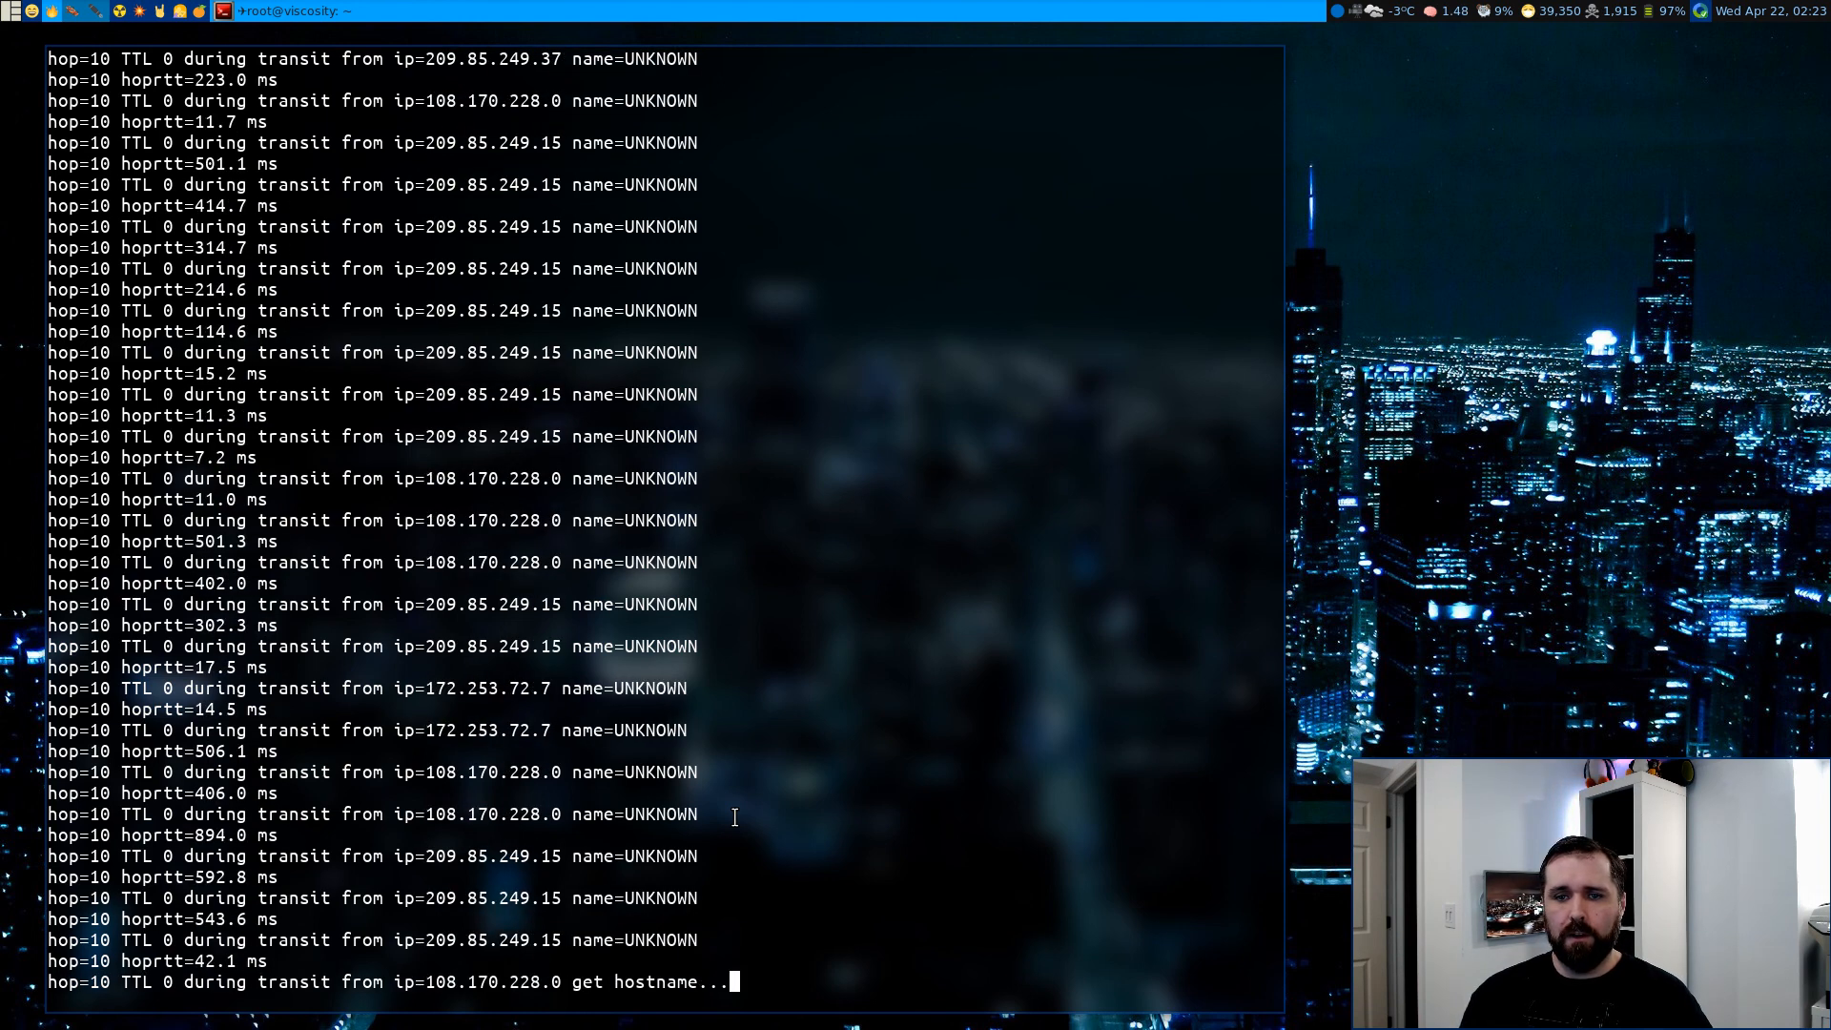
{"action": "scroll", "scroll_direction": "down", "scroll_amount": 3}
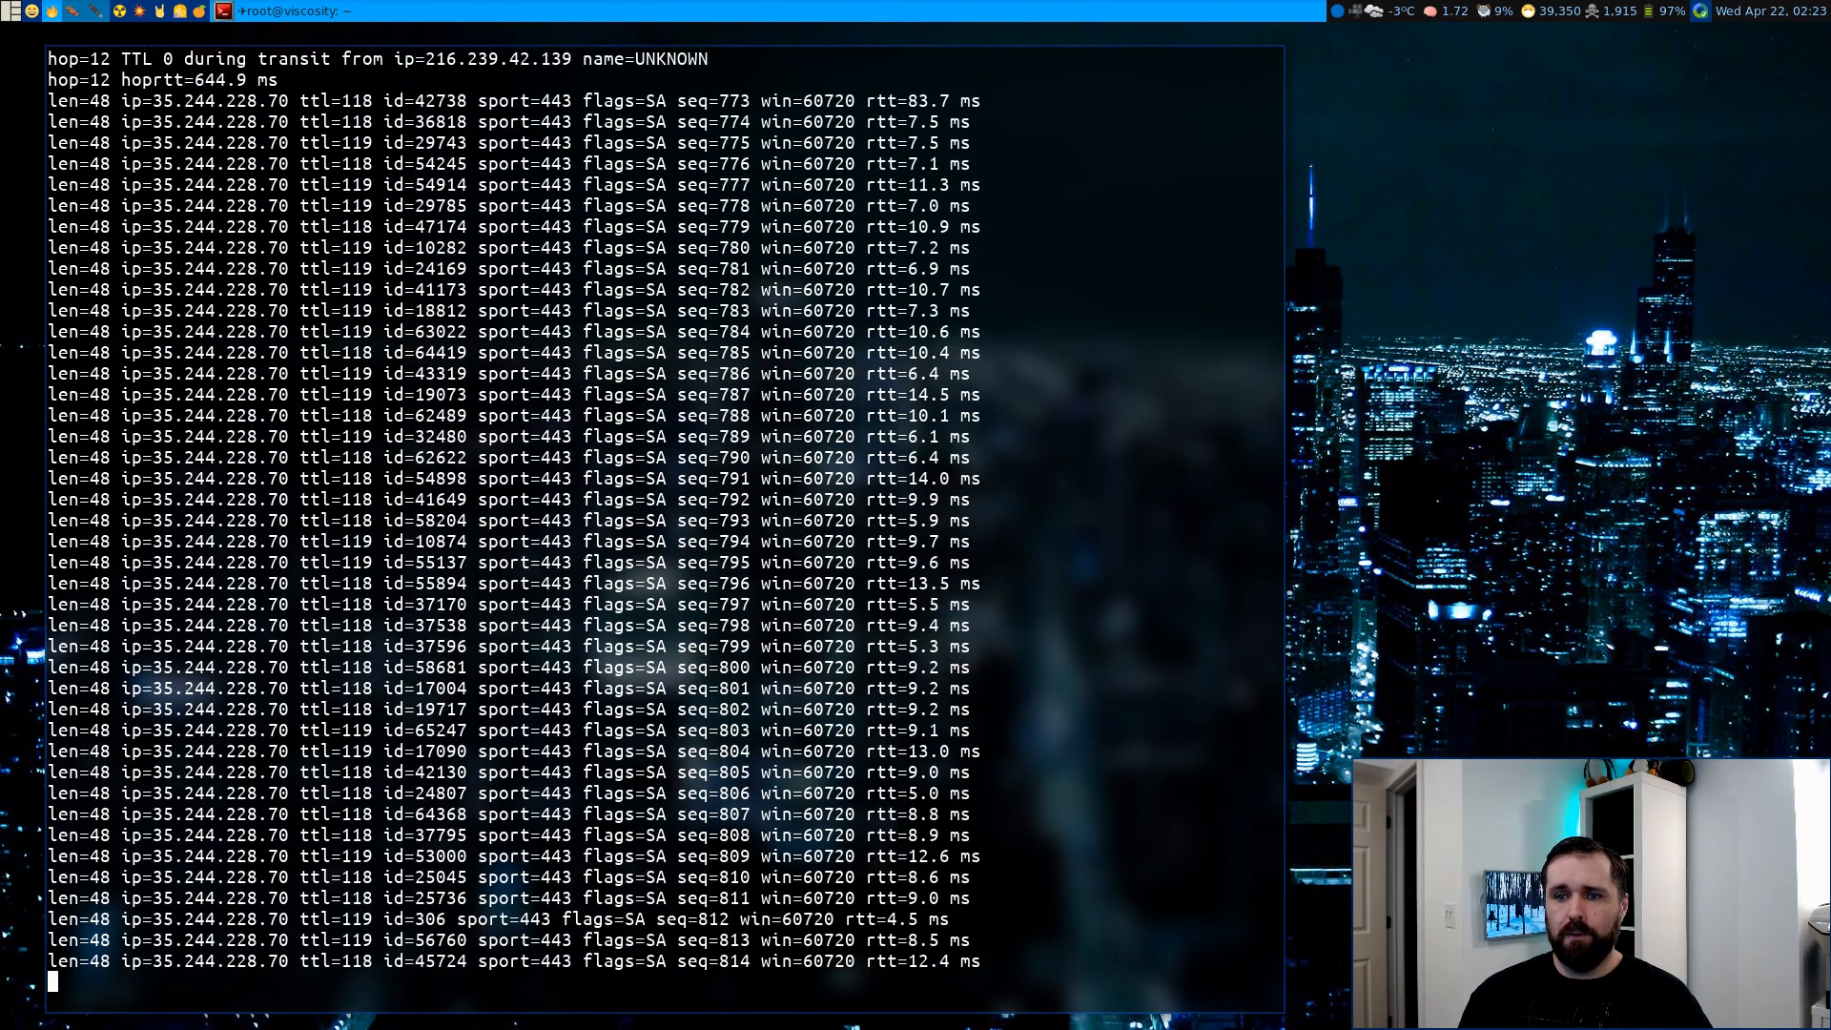
{"action": "key", "text": "ctrl+c"}
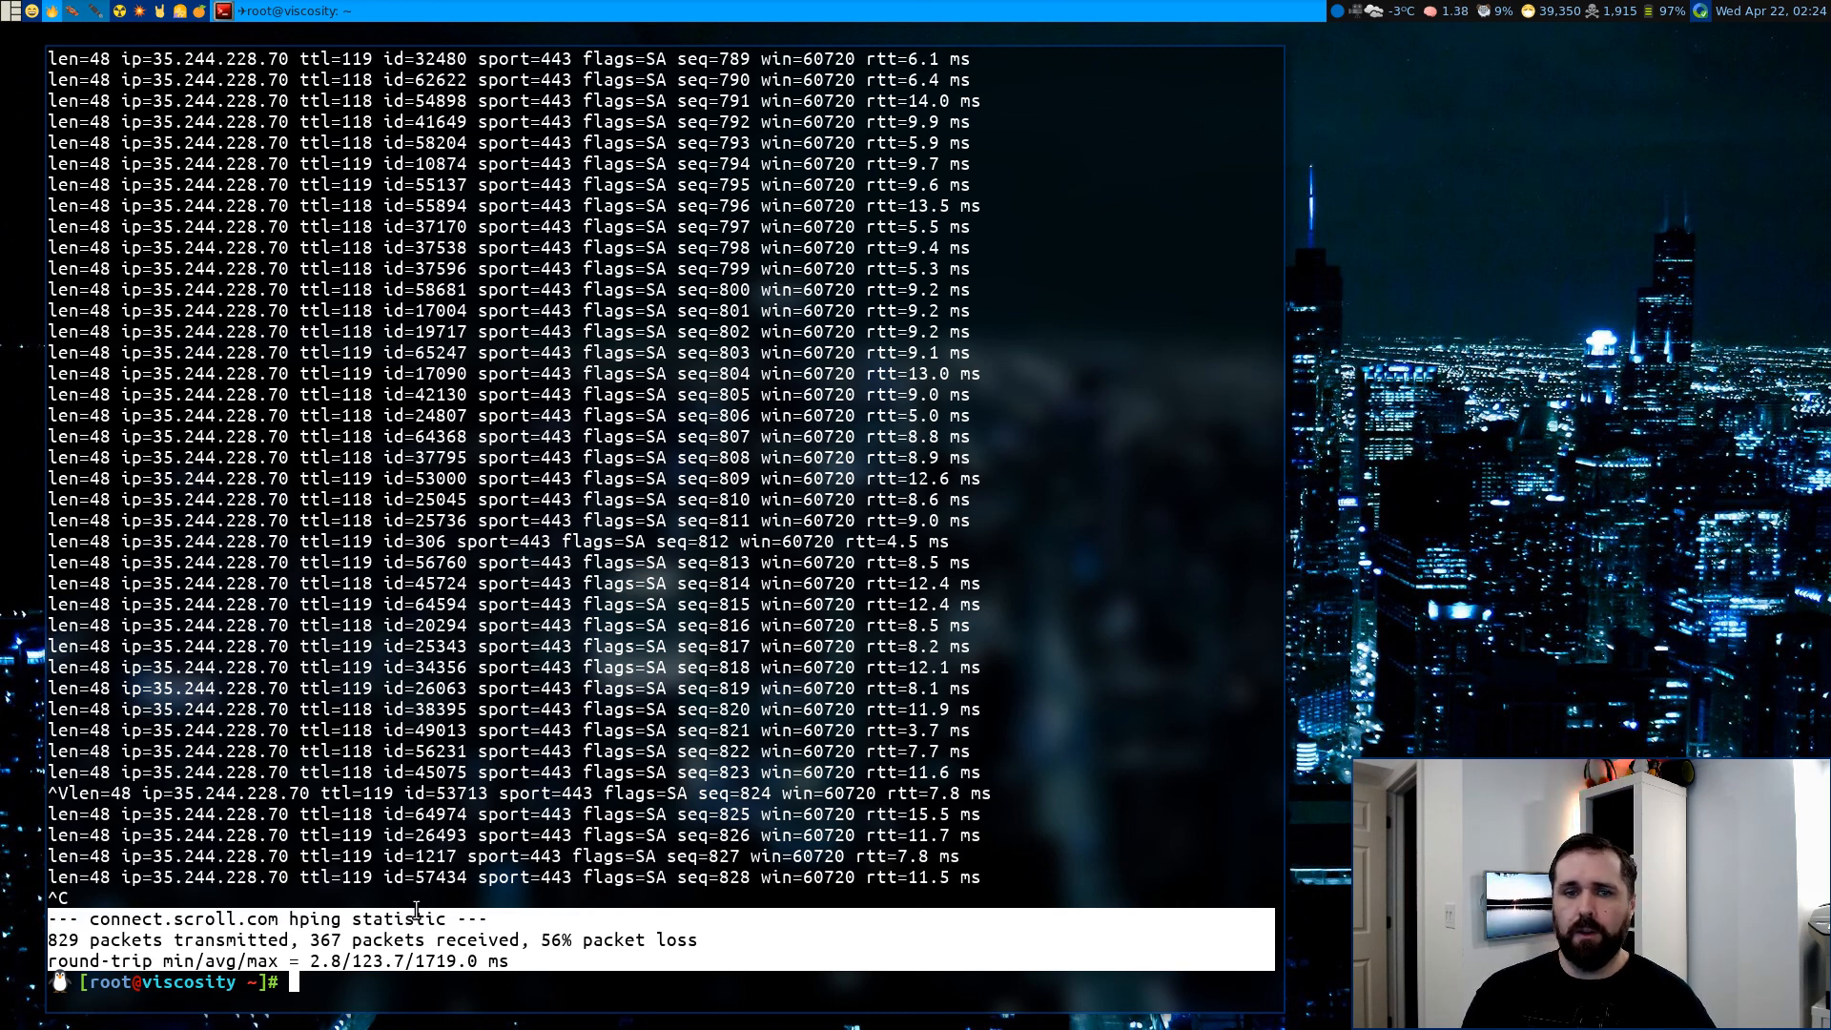
Recall the hping3 --tr-keep-ttl command and insert a --ttl option before -p 443
{"action": "type", "text": "hping3 -S -T --tr-keep-ttl -p 443 --fast connect.scroll.com"}
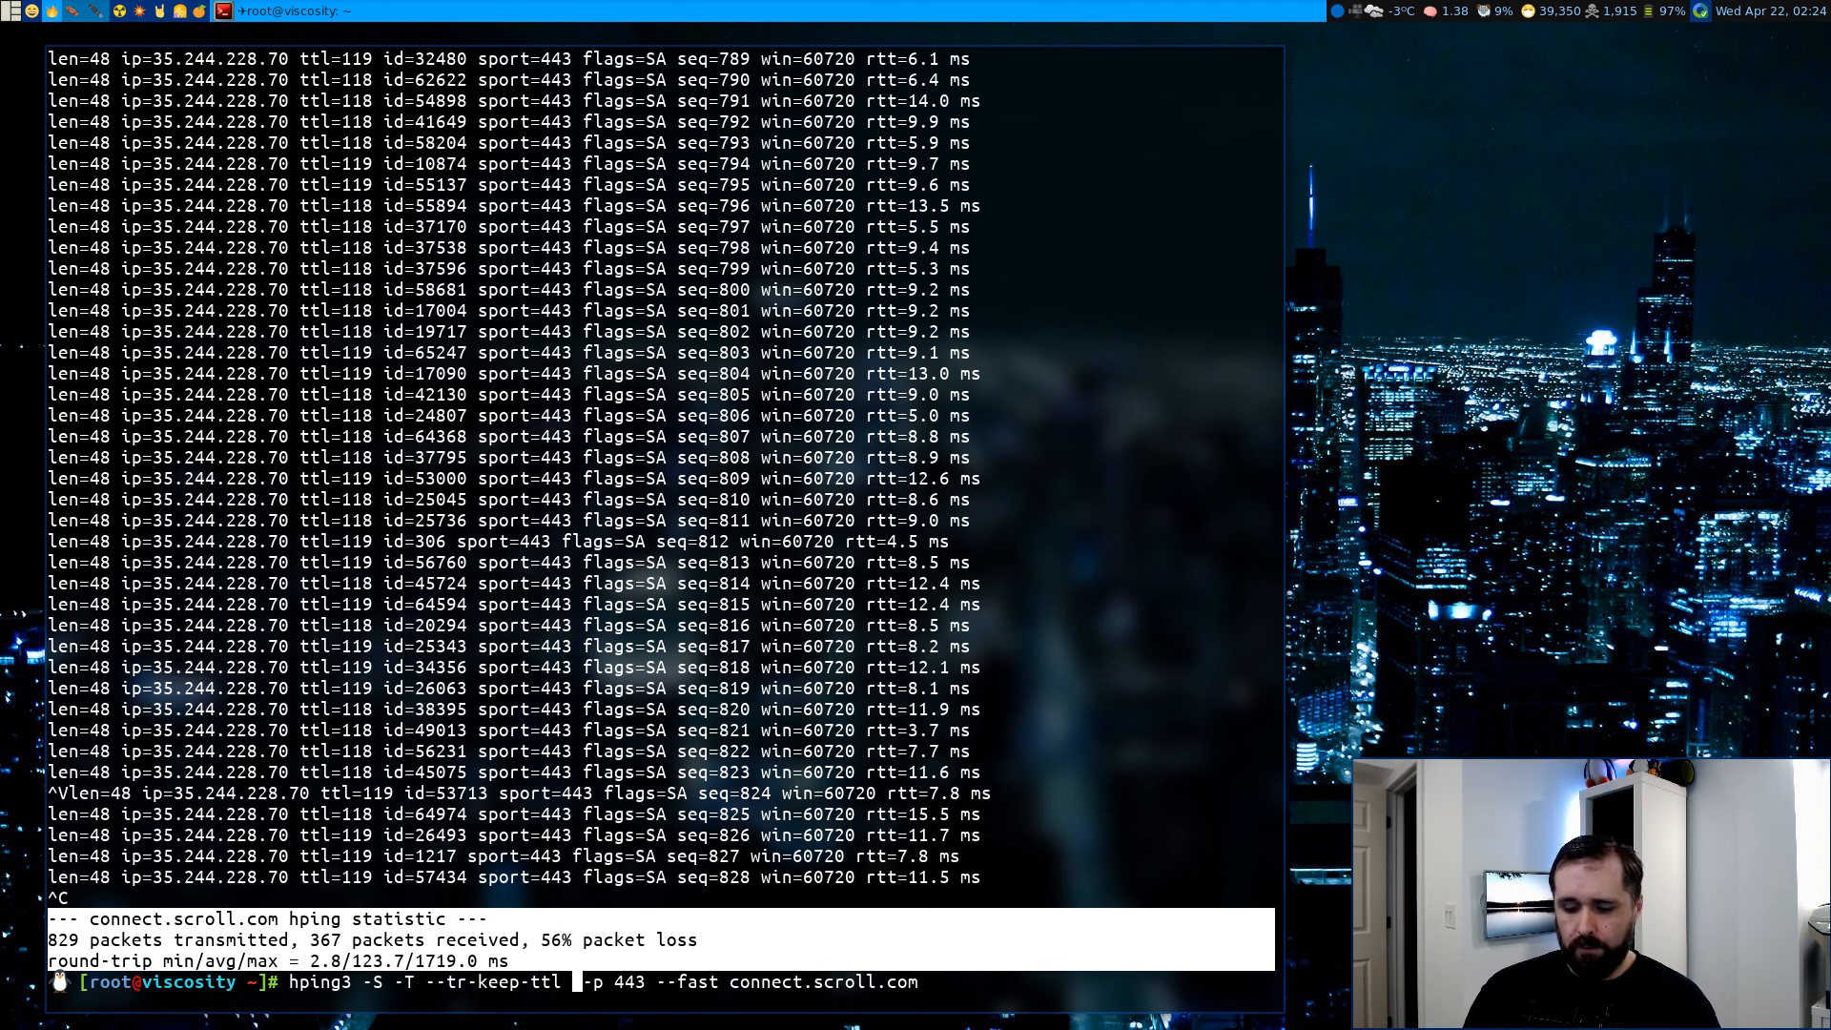
{"action": "type", "text": "--ttl"}
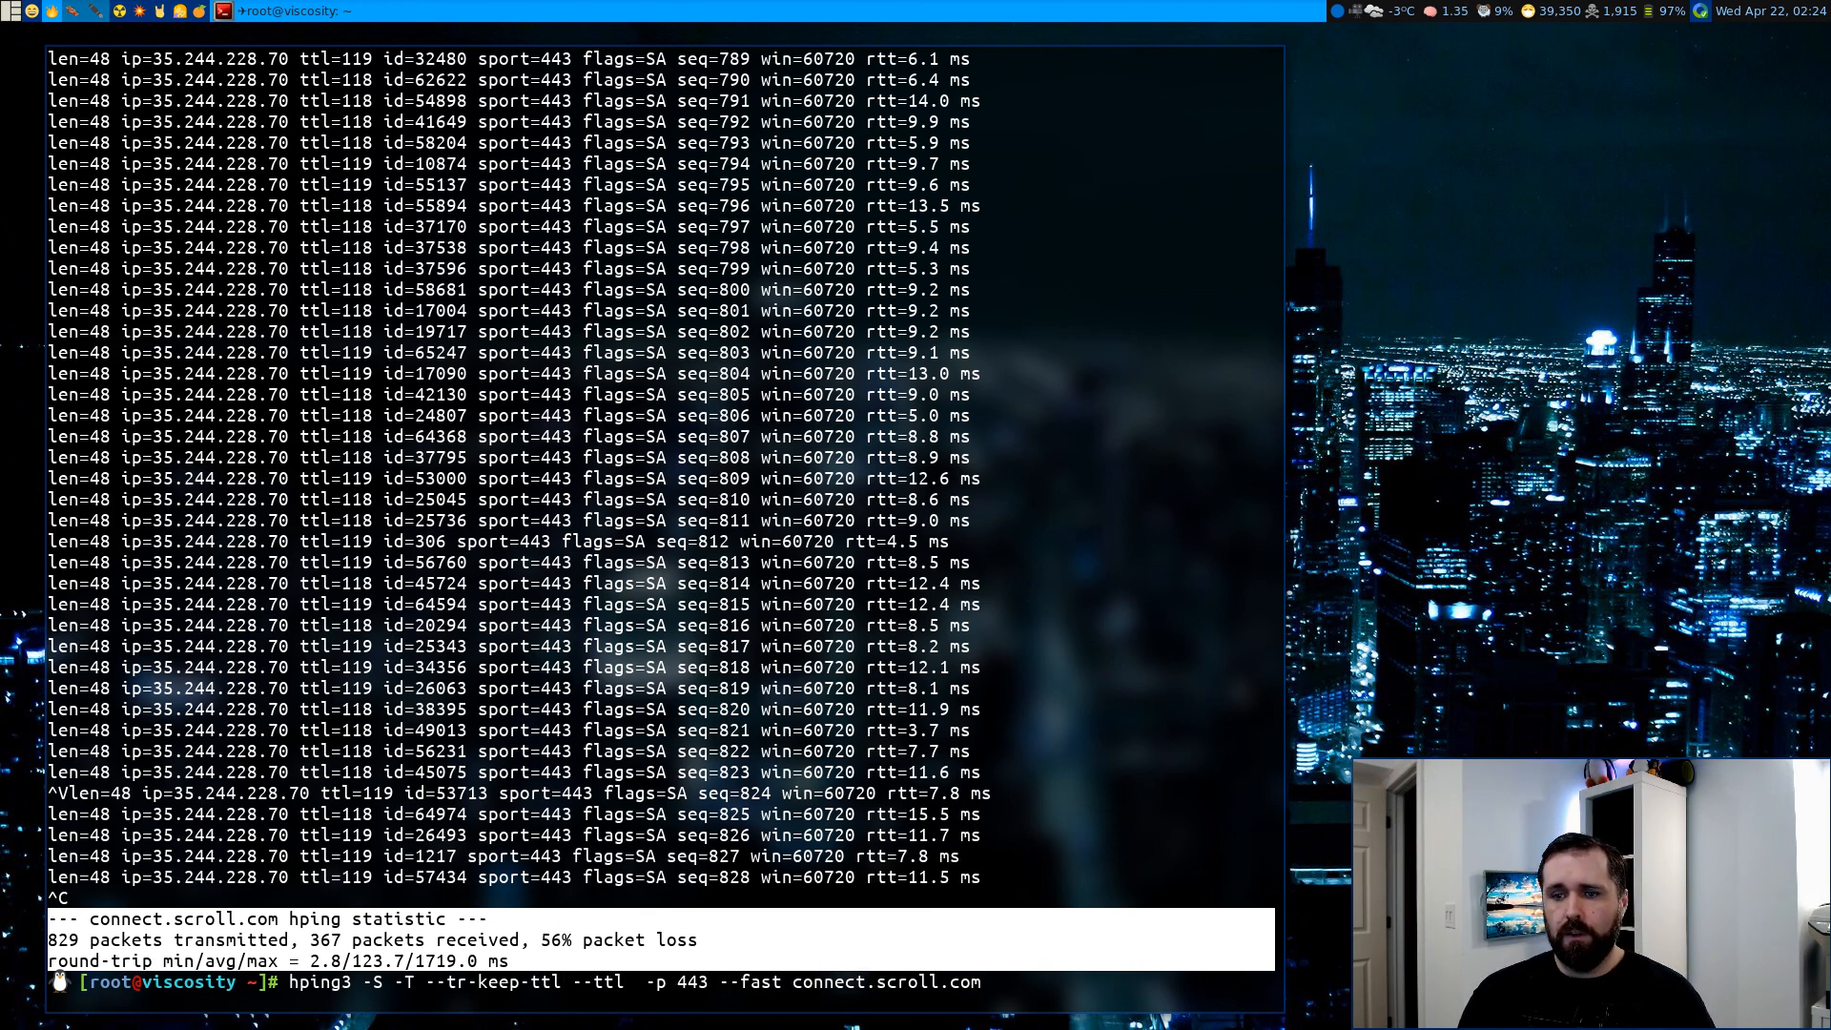
Run the probe with --ttl 10, watch the hop=10 replies, then stop it at 149 sent with 35% loss
{"action": "type", "text": "10"}
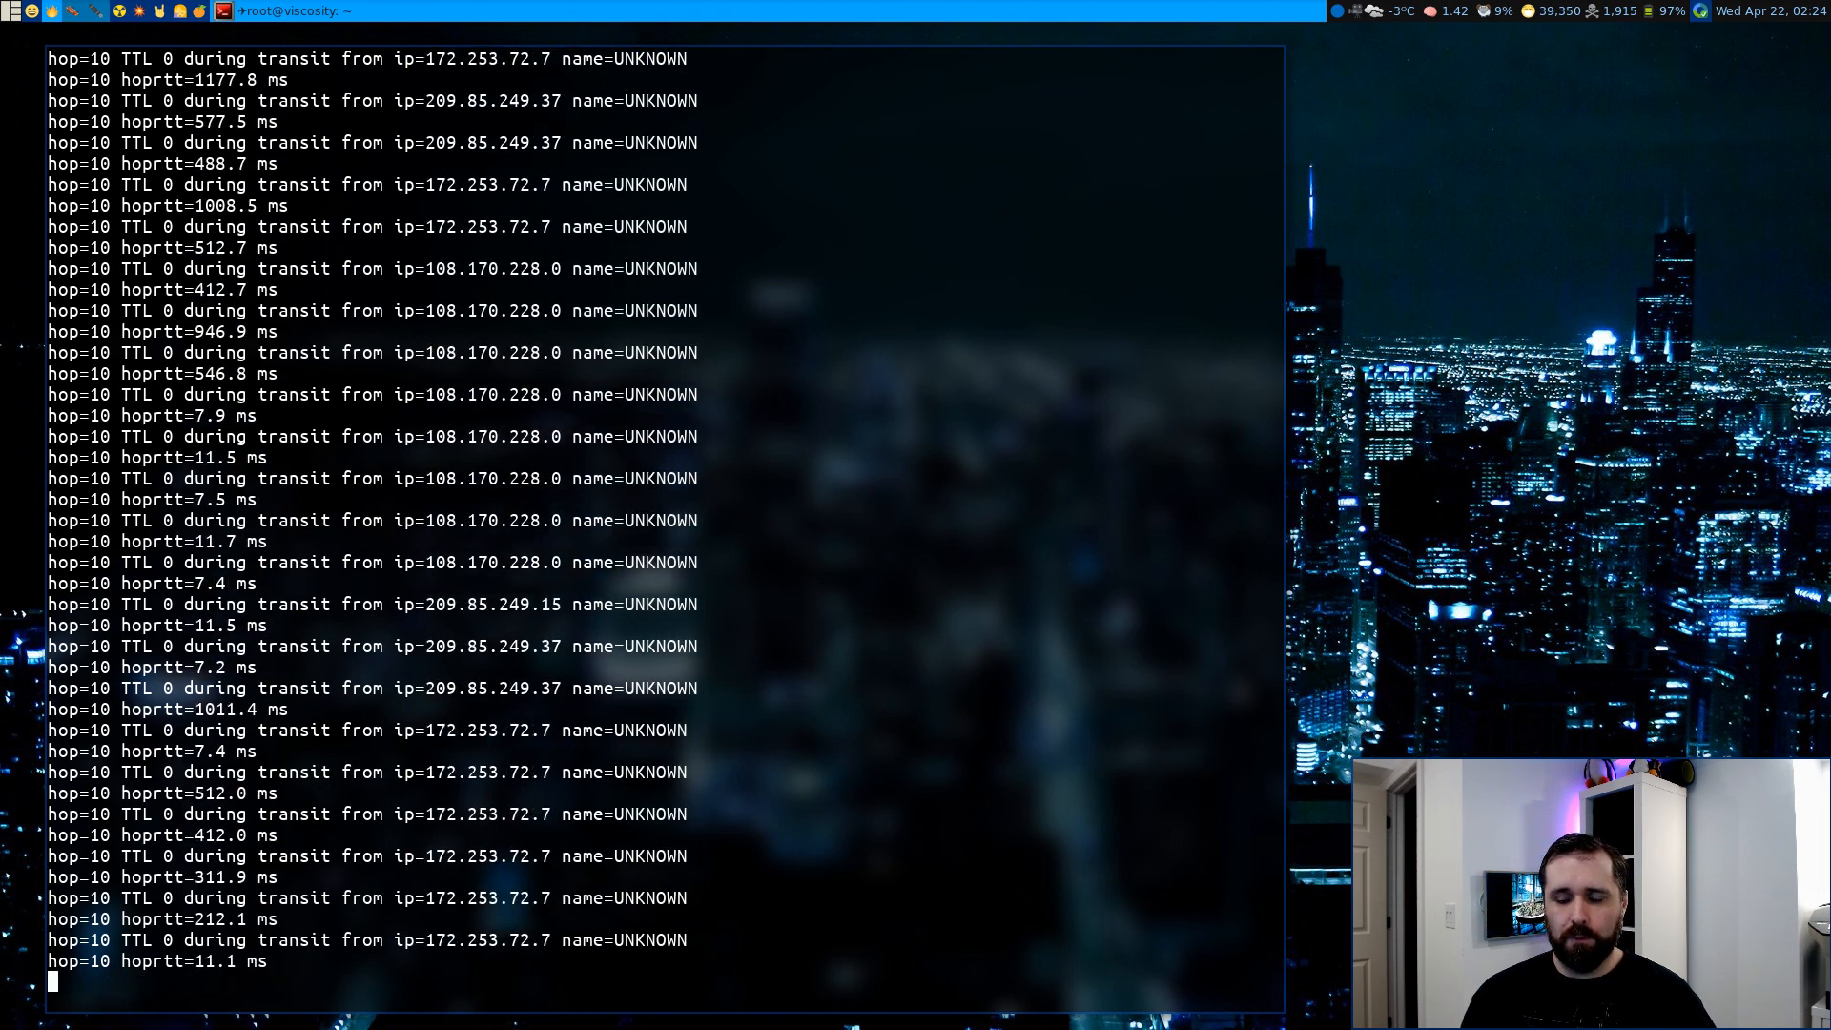
{"action": "key", "text": "ctrl+c"}
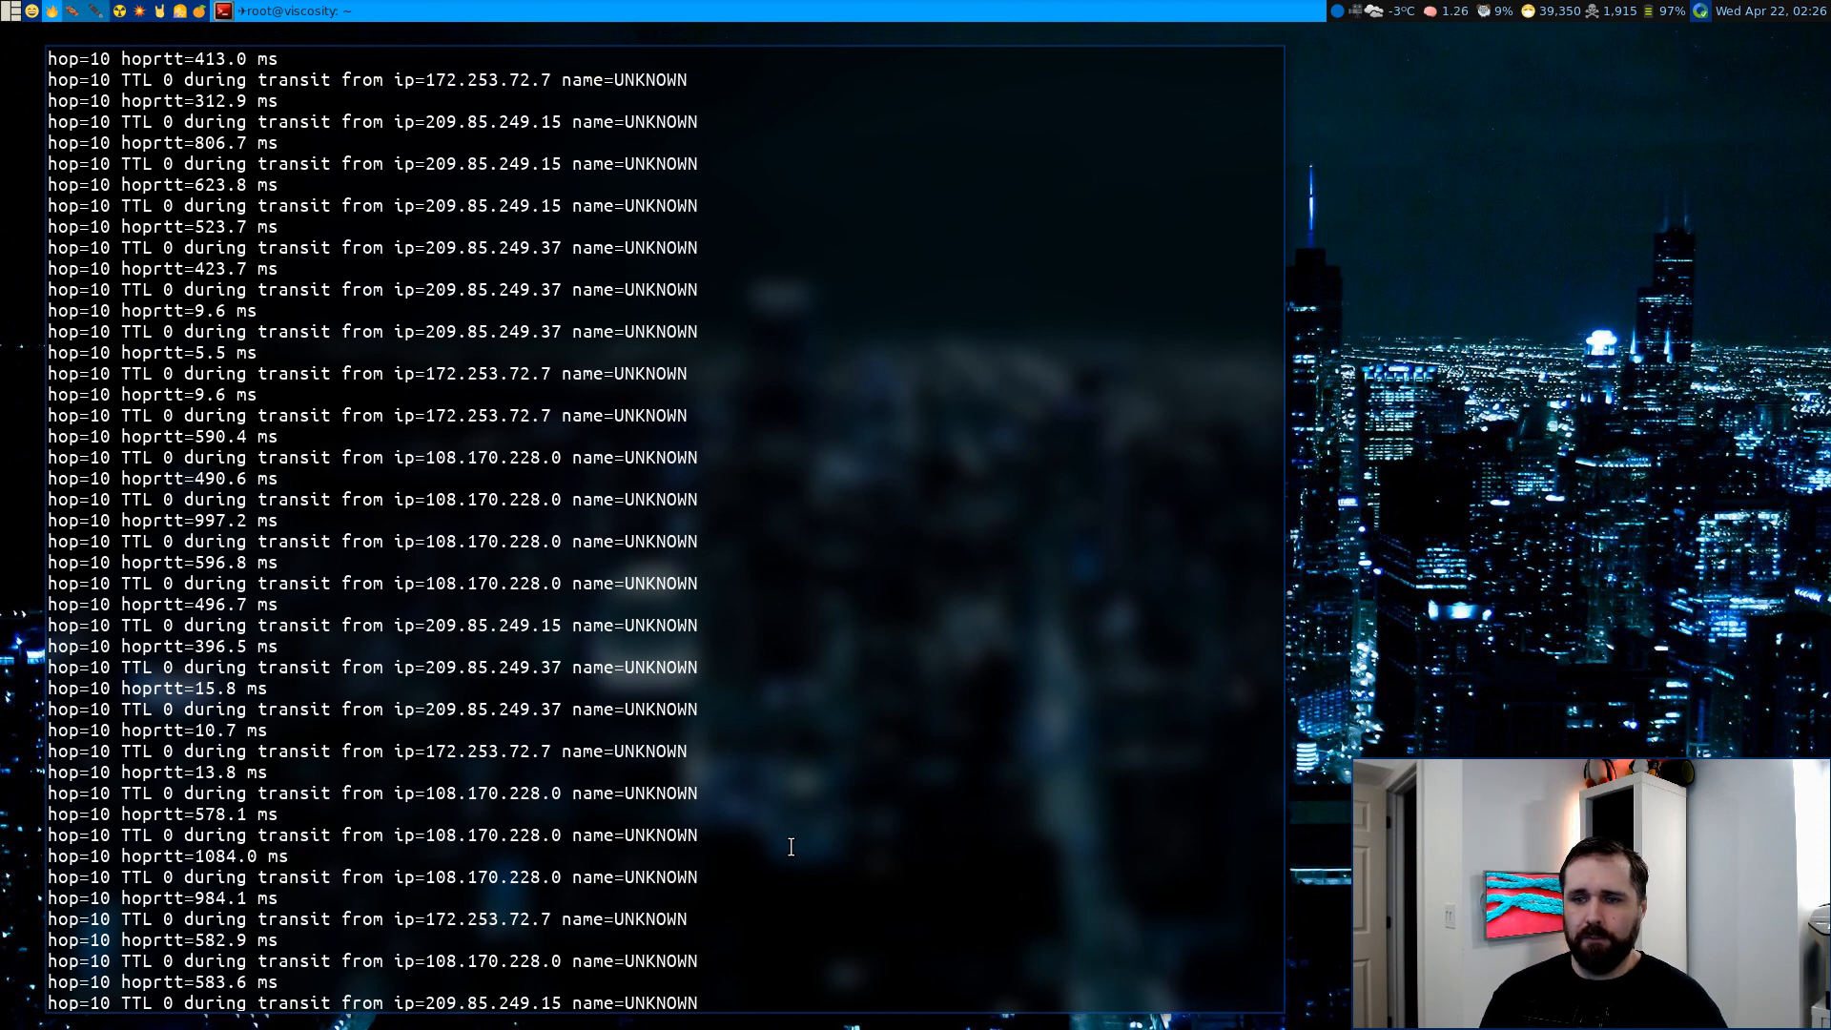
{"action": "key", "text": "ctrl+c"}
{"action": "type", "text": "cat"}
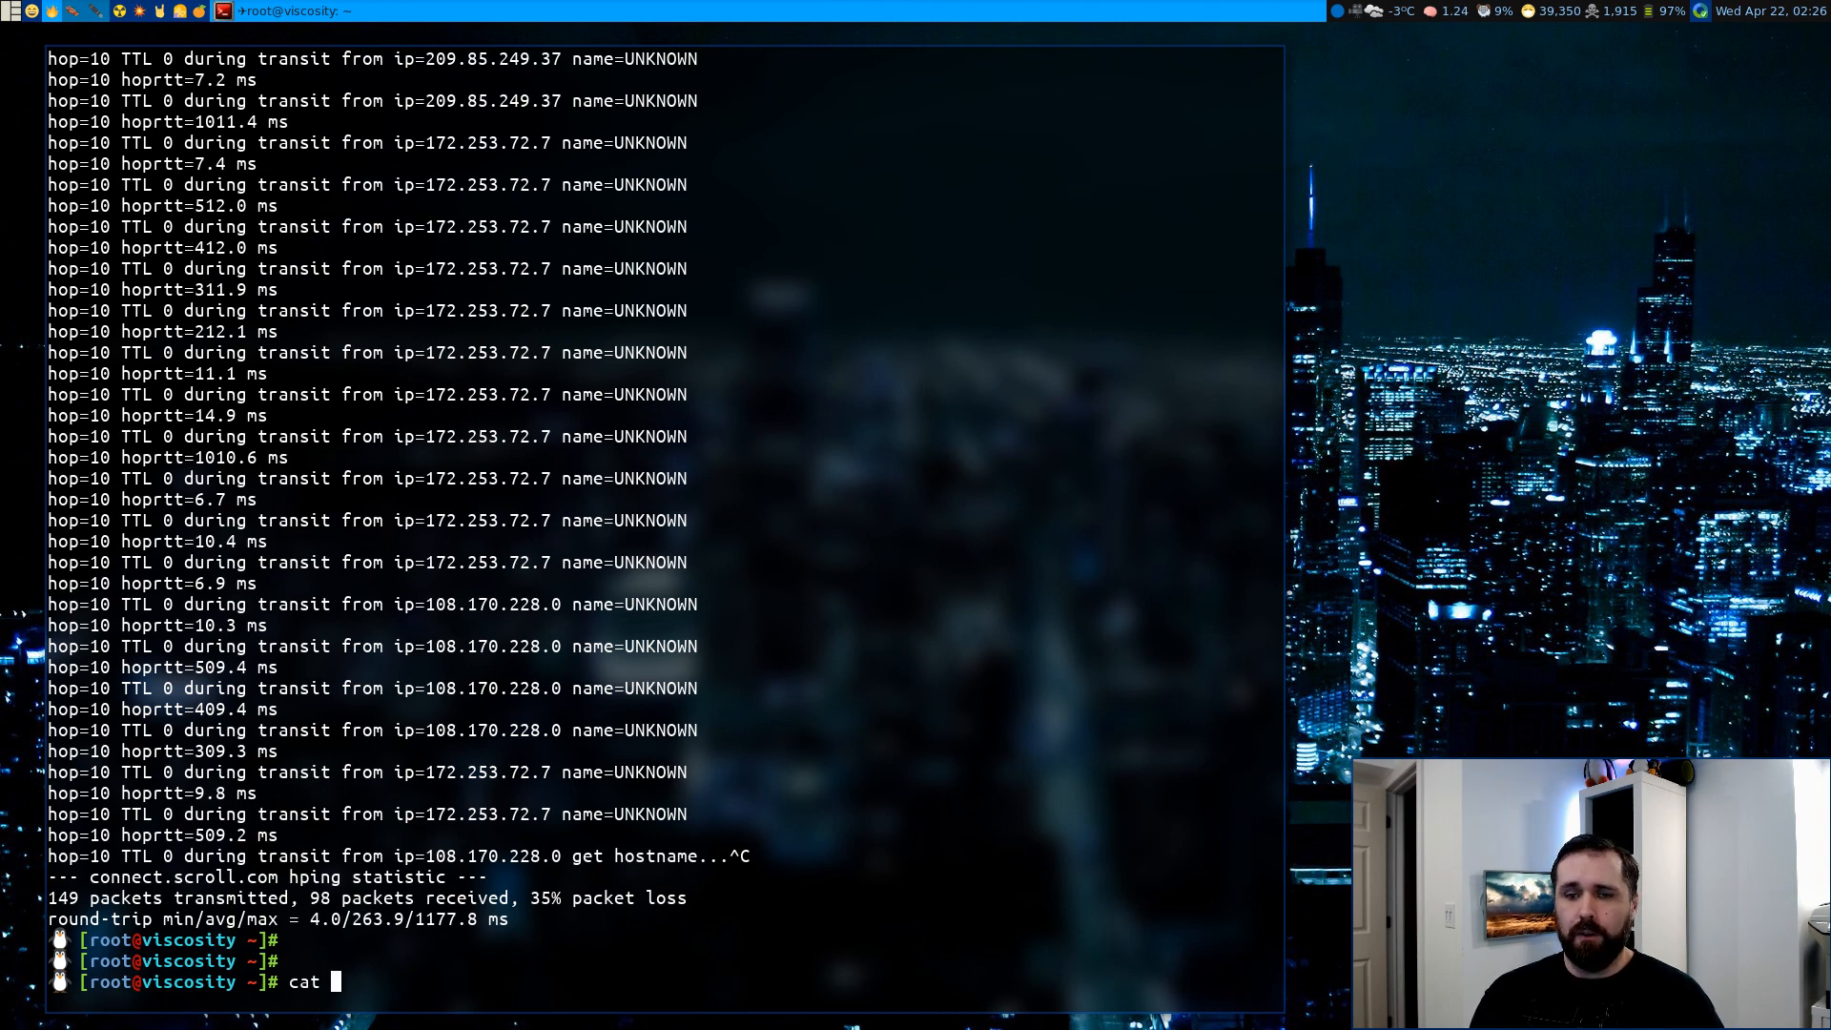
Print process.sh, the bash script that parses hping3 hop output into per-hop IPs and RTT stats
{"action": "type", "text": "process.sh"}
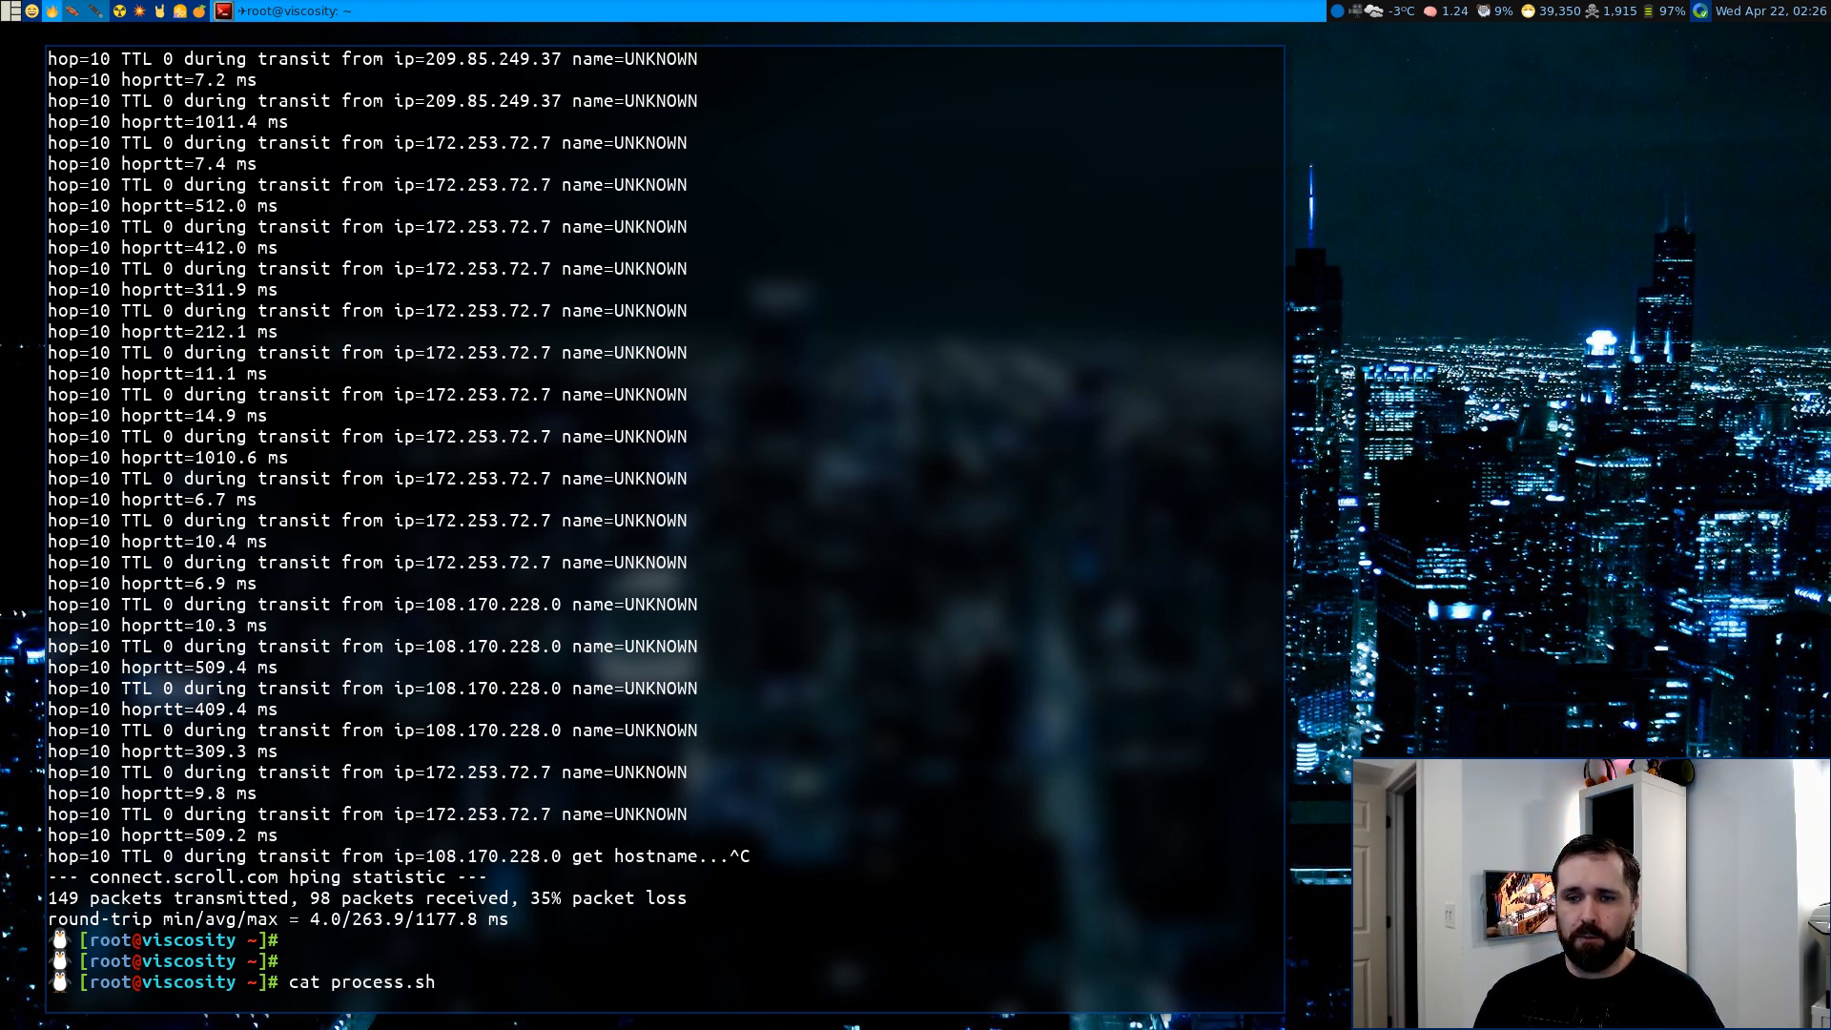
{"action": "key", "text": "Return"}
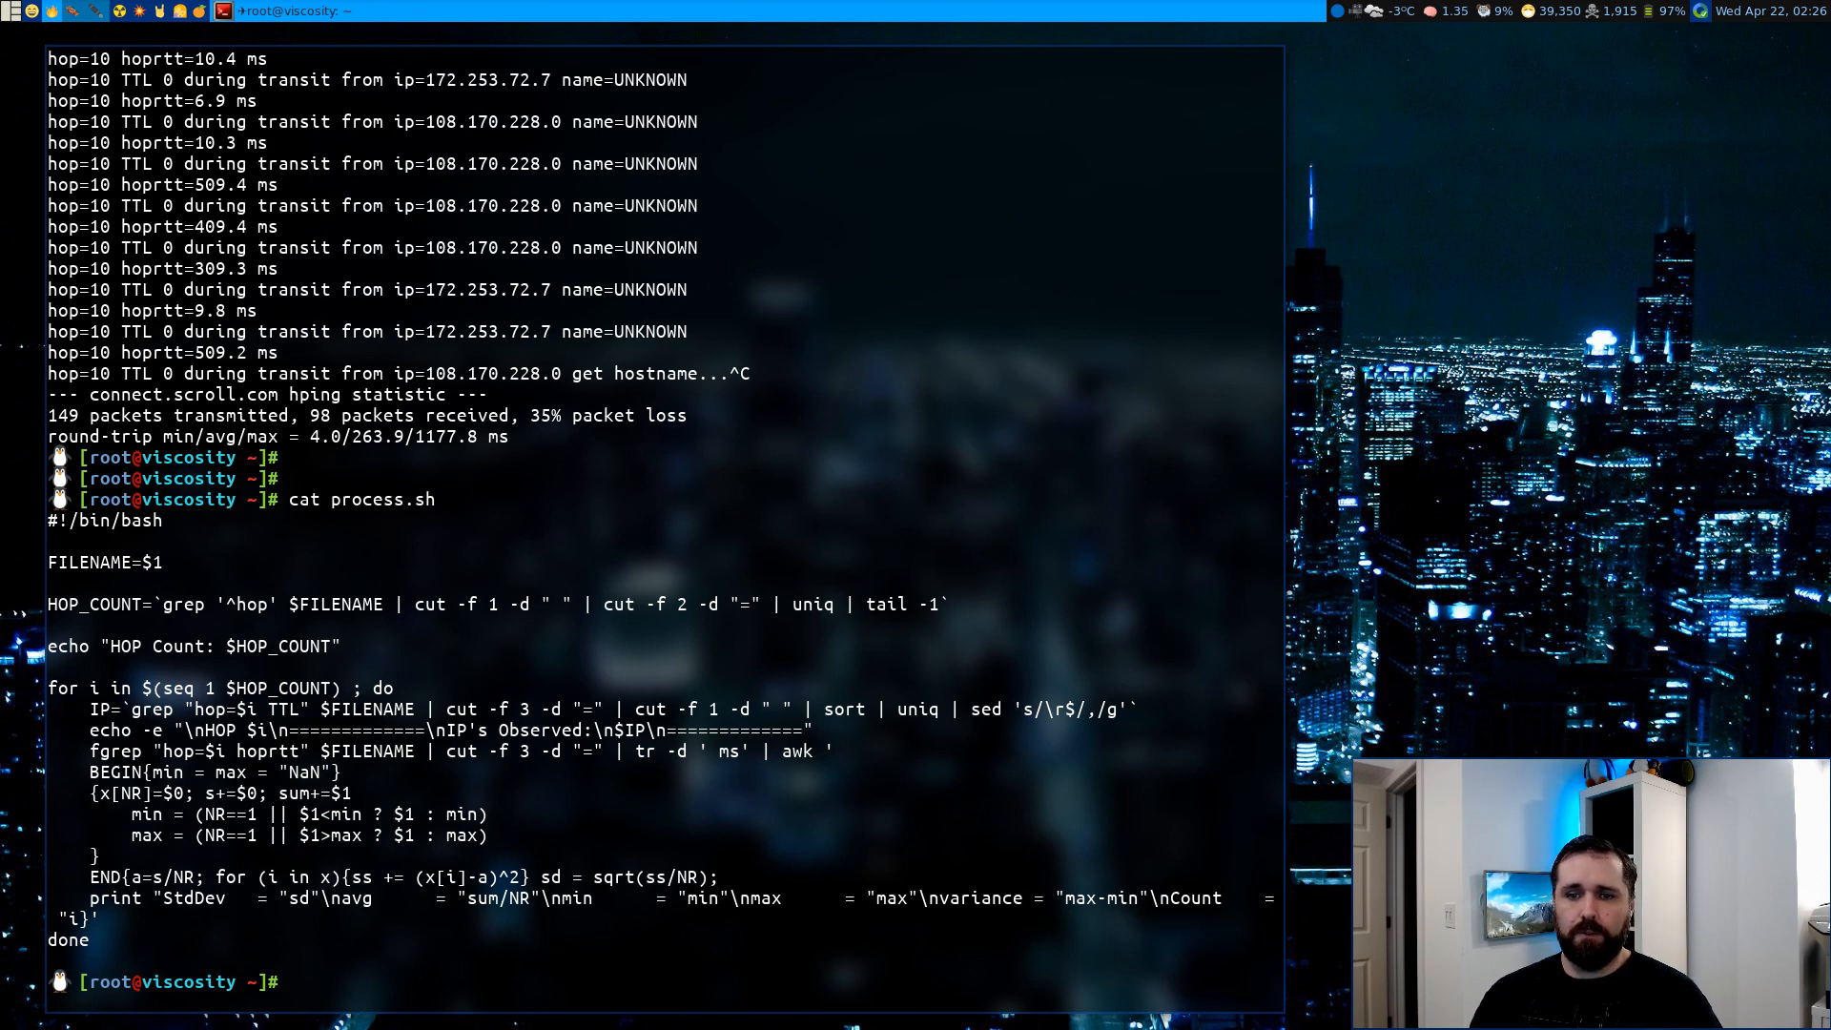
{"action": "mouse_move", "coordinate": [790, 845]}
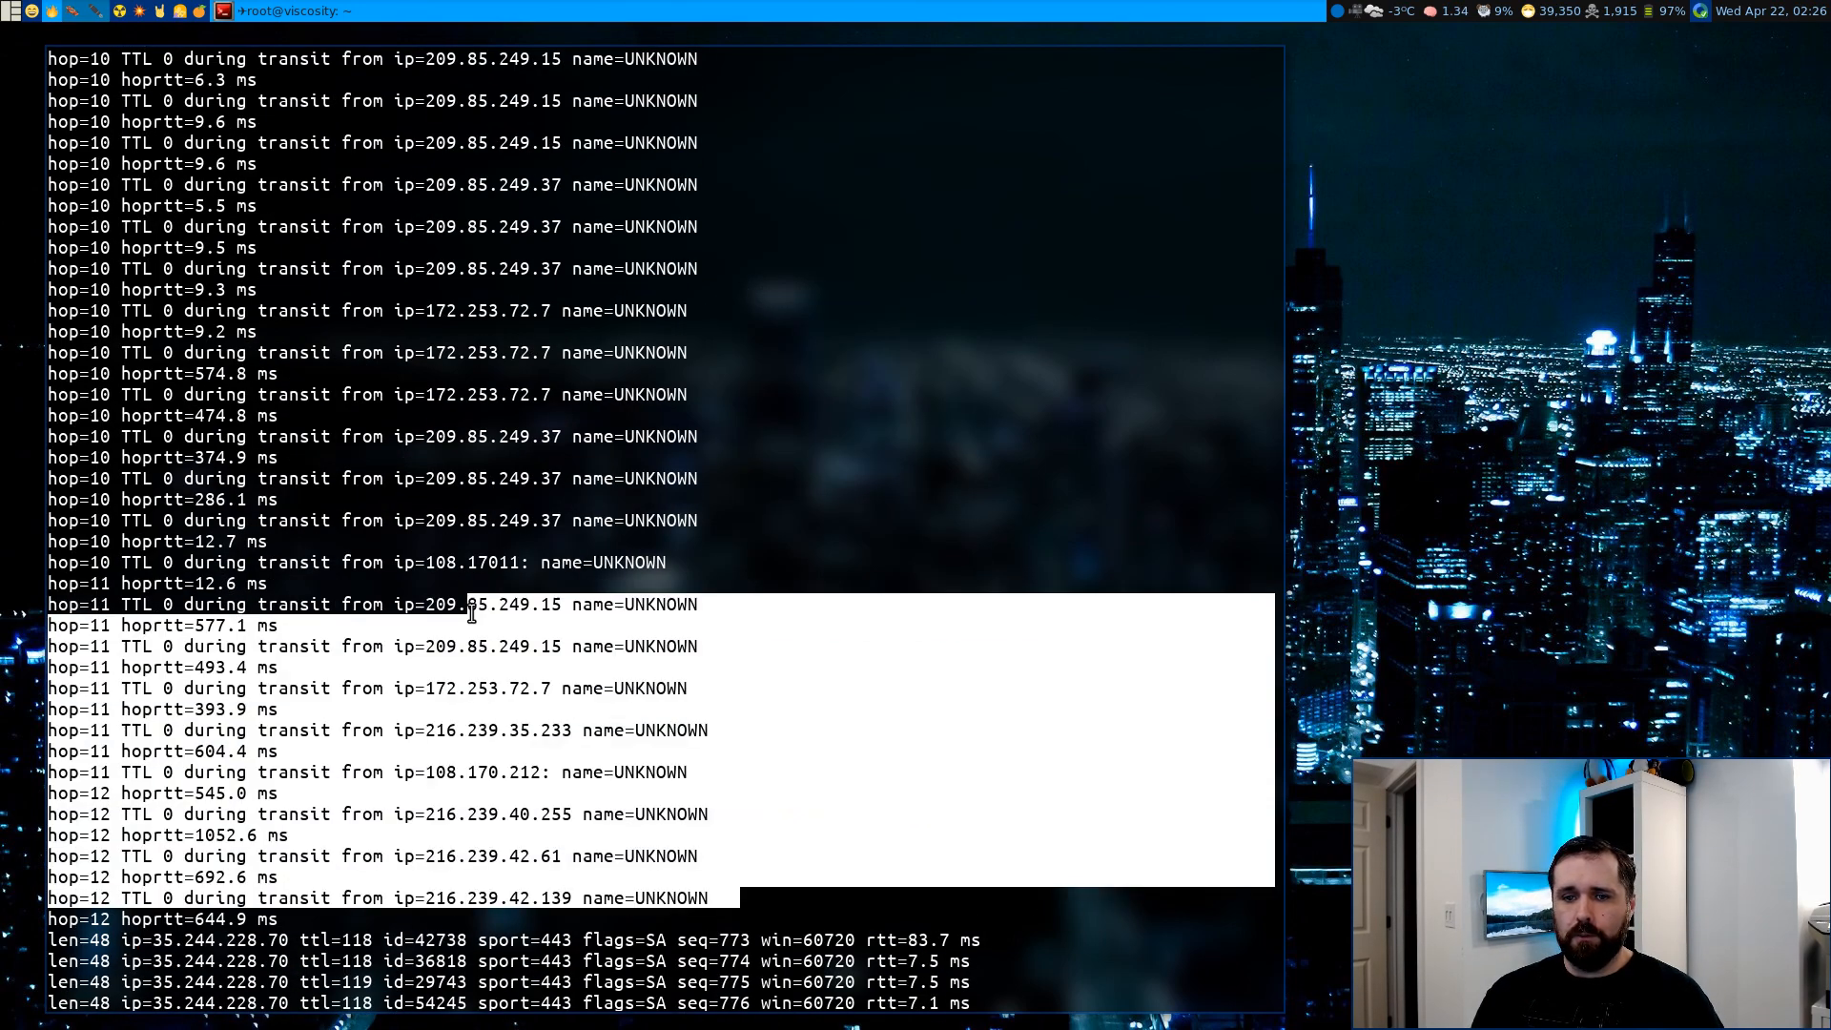
View testfile2.txt in vi, quit, and begin typing ./process.sh at the prompt
{"action": "scroll", "scroll_direction": "down", "scroll_amount": 3}
{"action": "type", "text": "vi tet"}
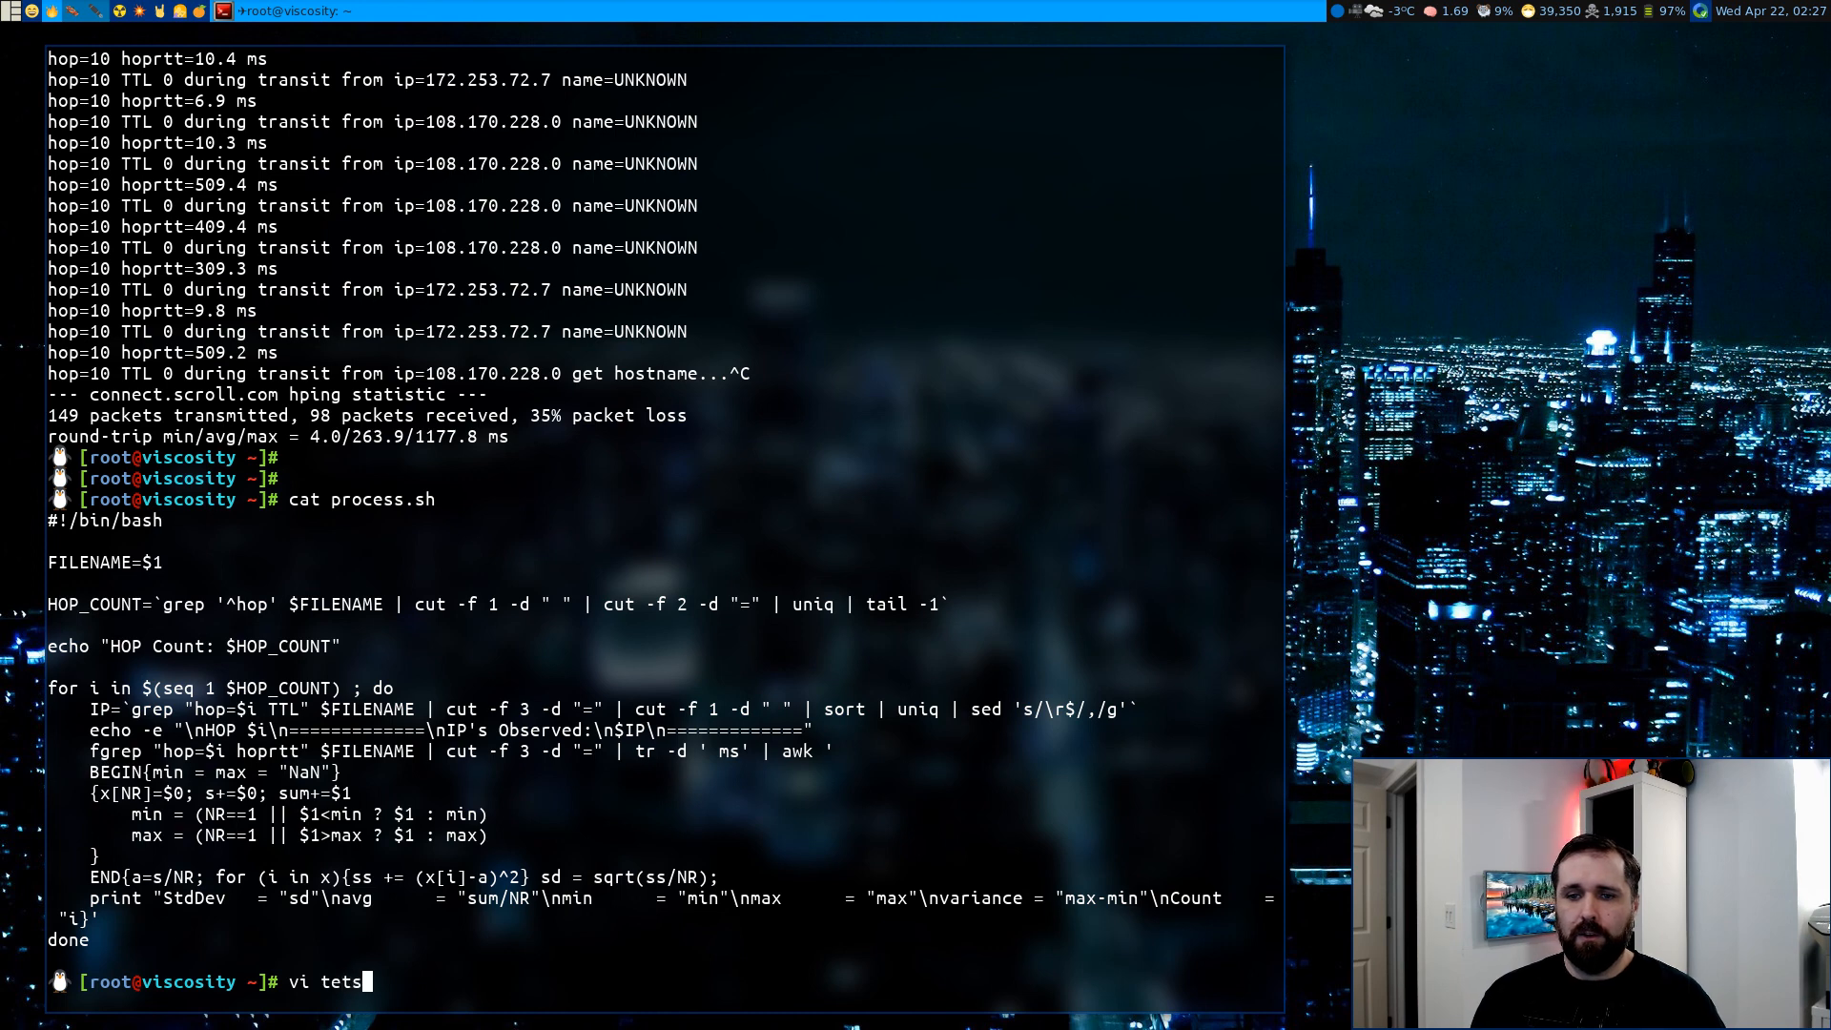
{"action": "type", "text": "stfile2.tx"}
{"action": "type", "text": "./process.sh"}
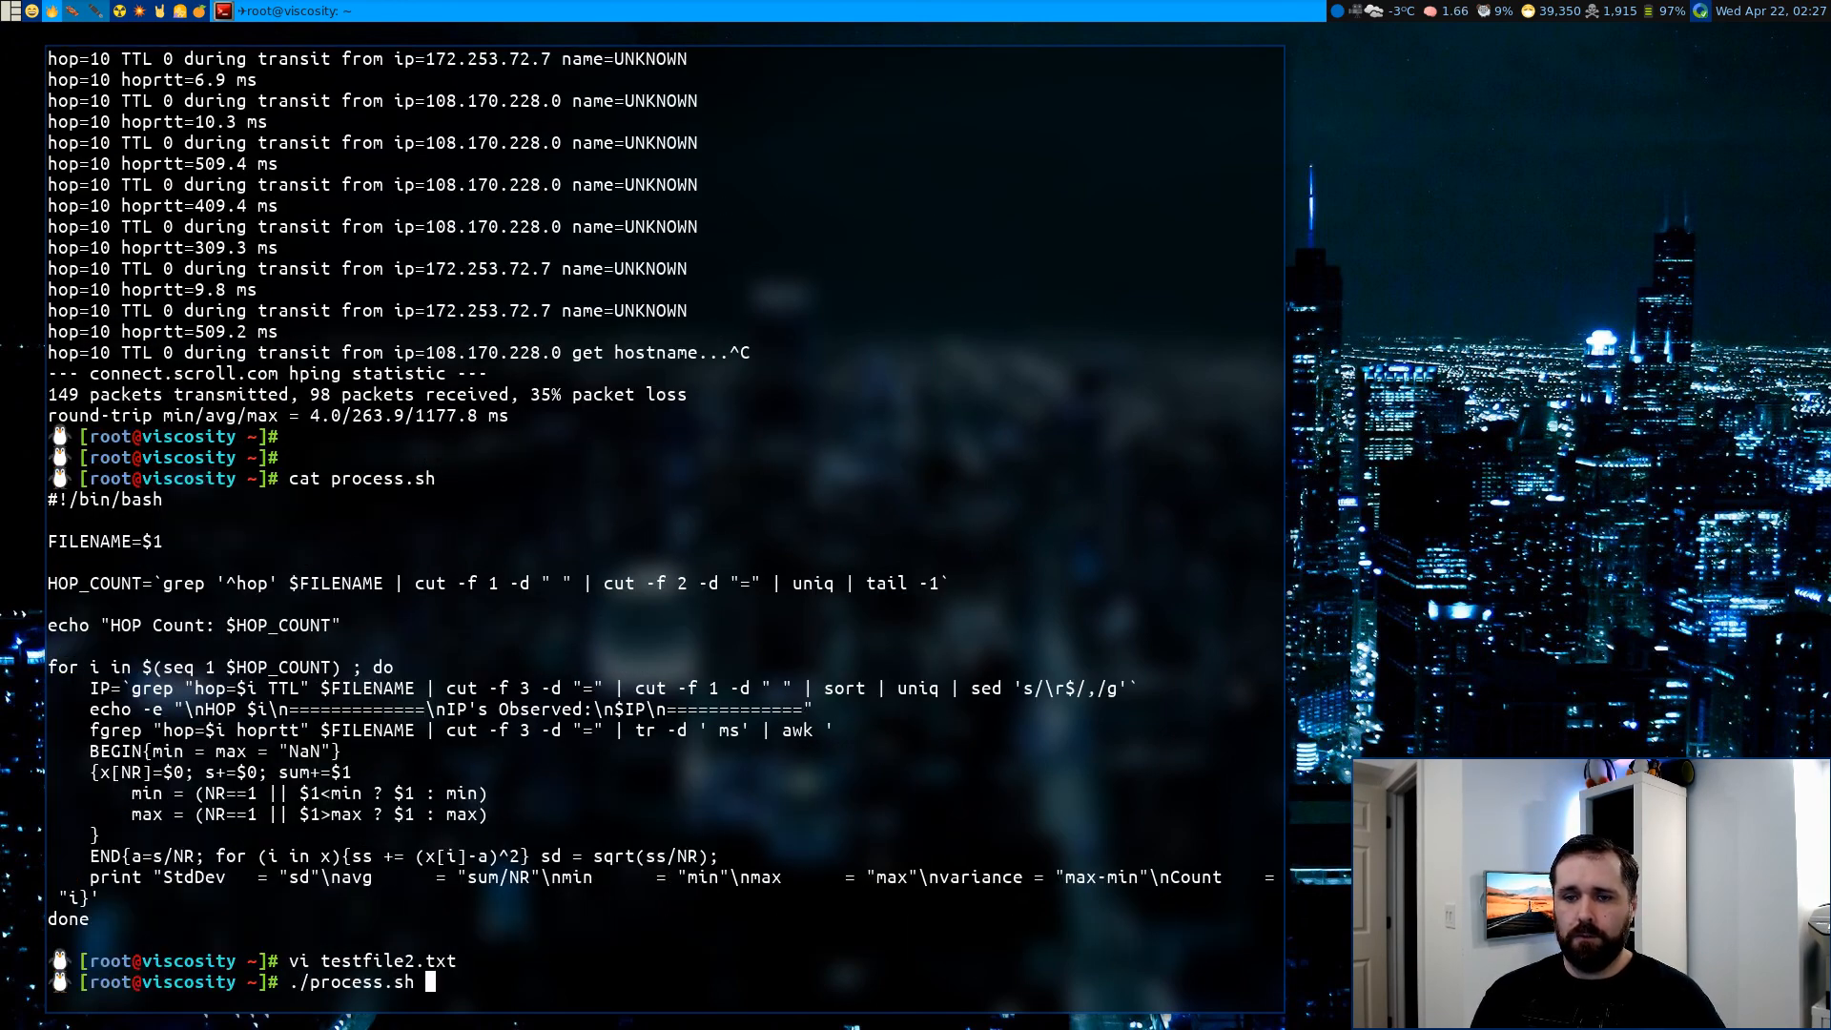
Run ./process.sh on the test file and review per-hop IPs and RTT stats, including the hop-9 division-by-zero error
{"action": "type", "text": "testfile"}
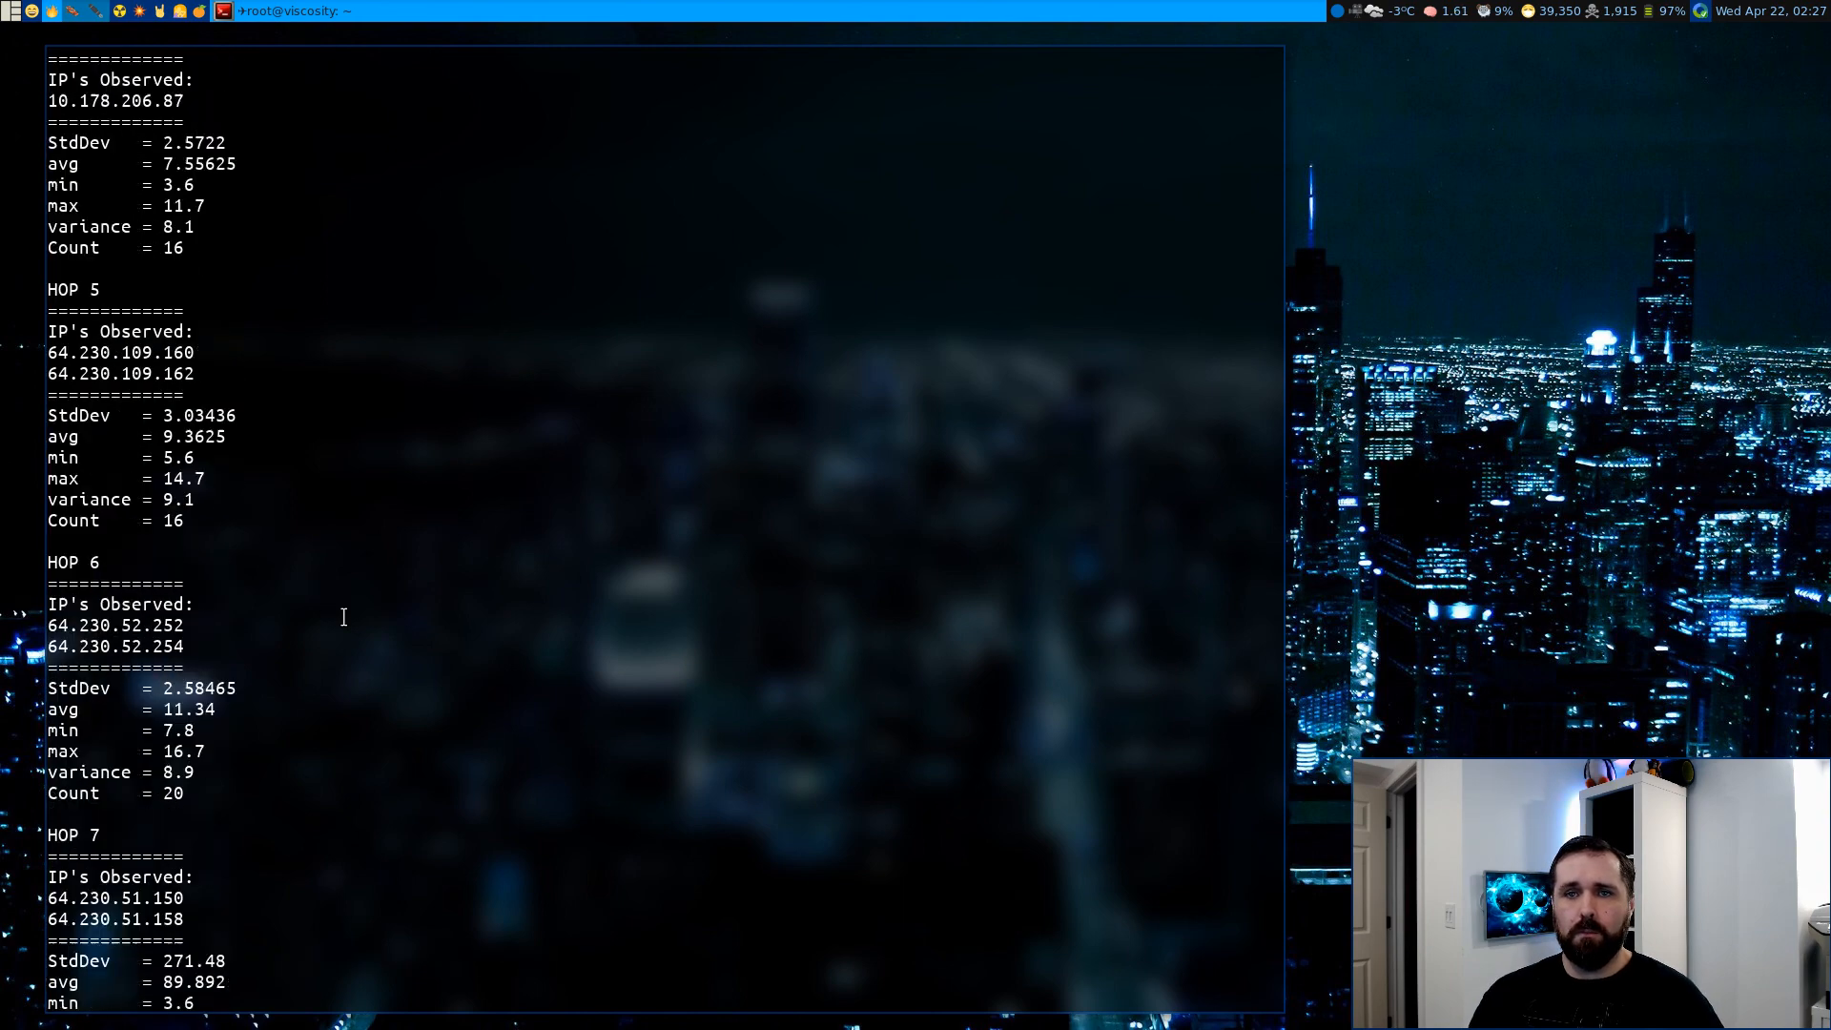
{"action": "scroll", "scroll_direction": "down", "scroll_amount": 3}
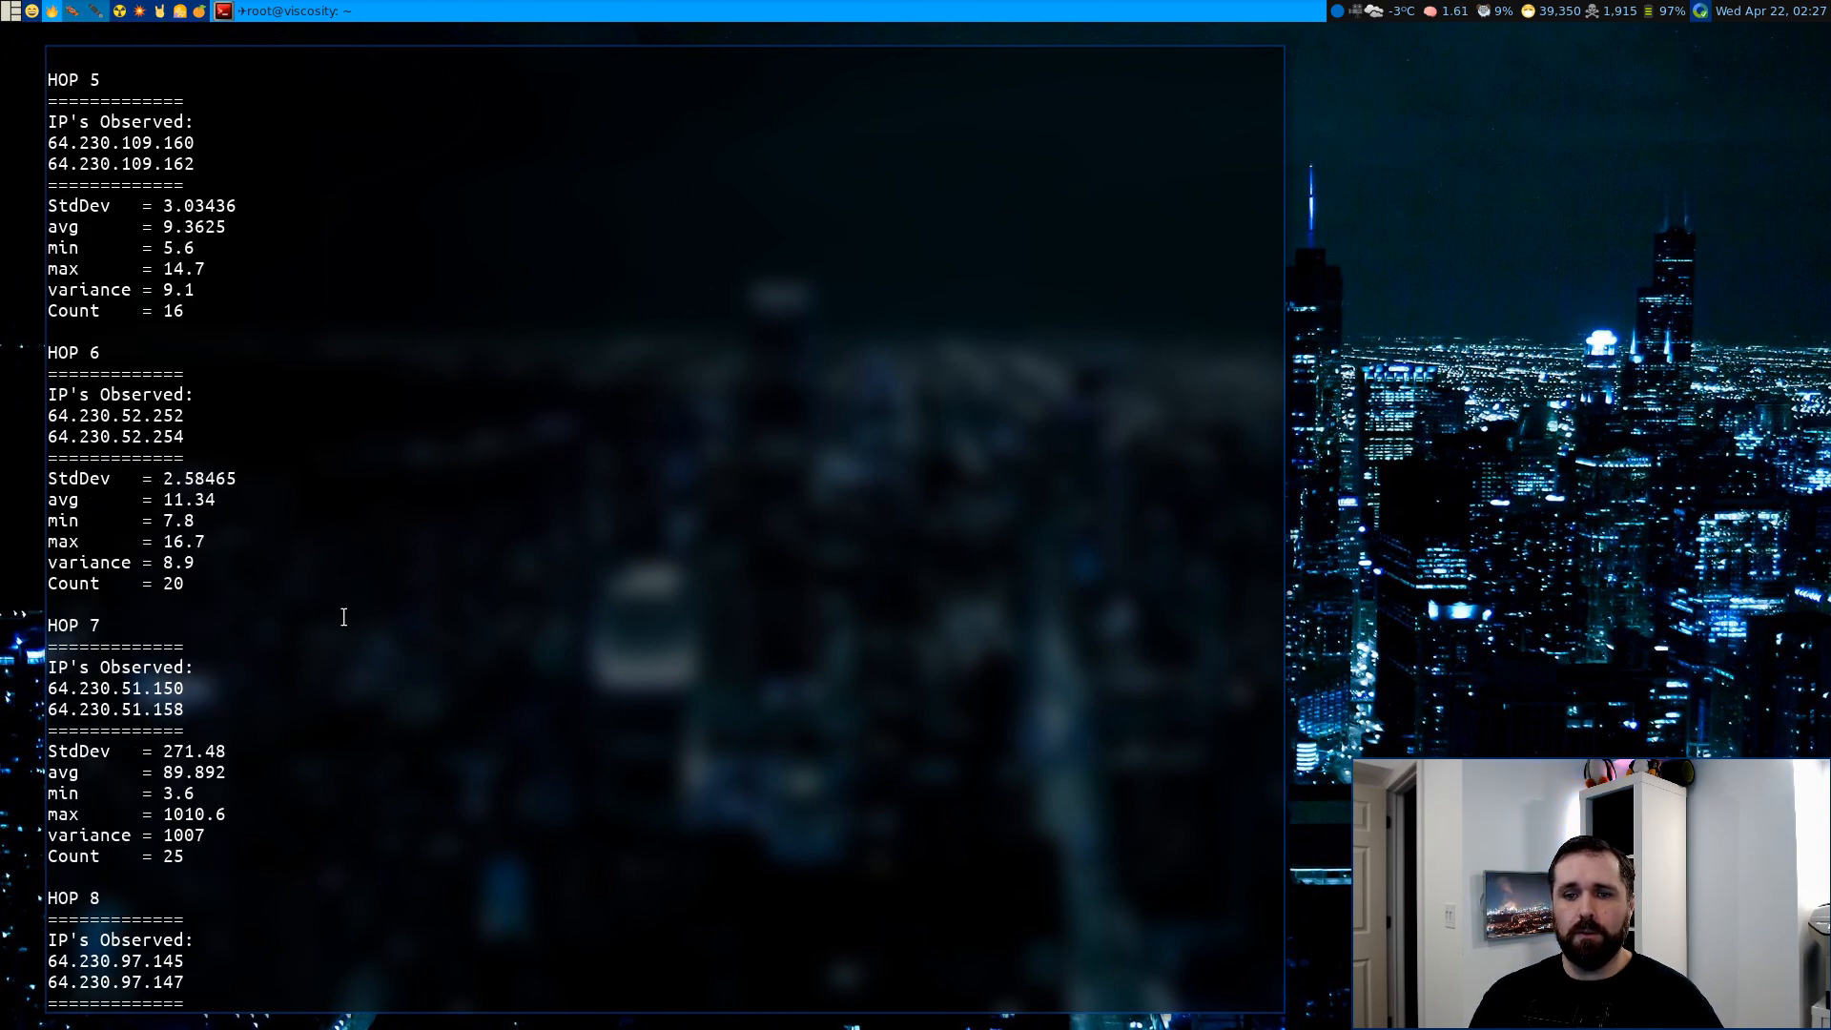
{"action": "scroll", "scroll_direction": "down", "scroll_amount": 3}
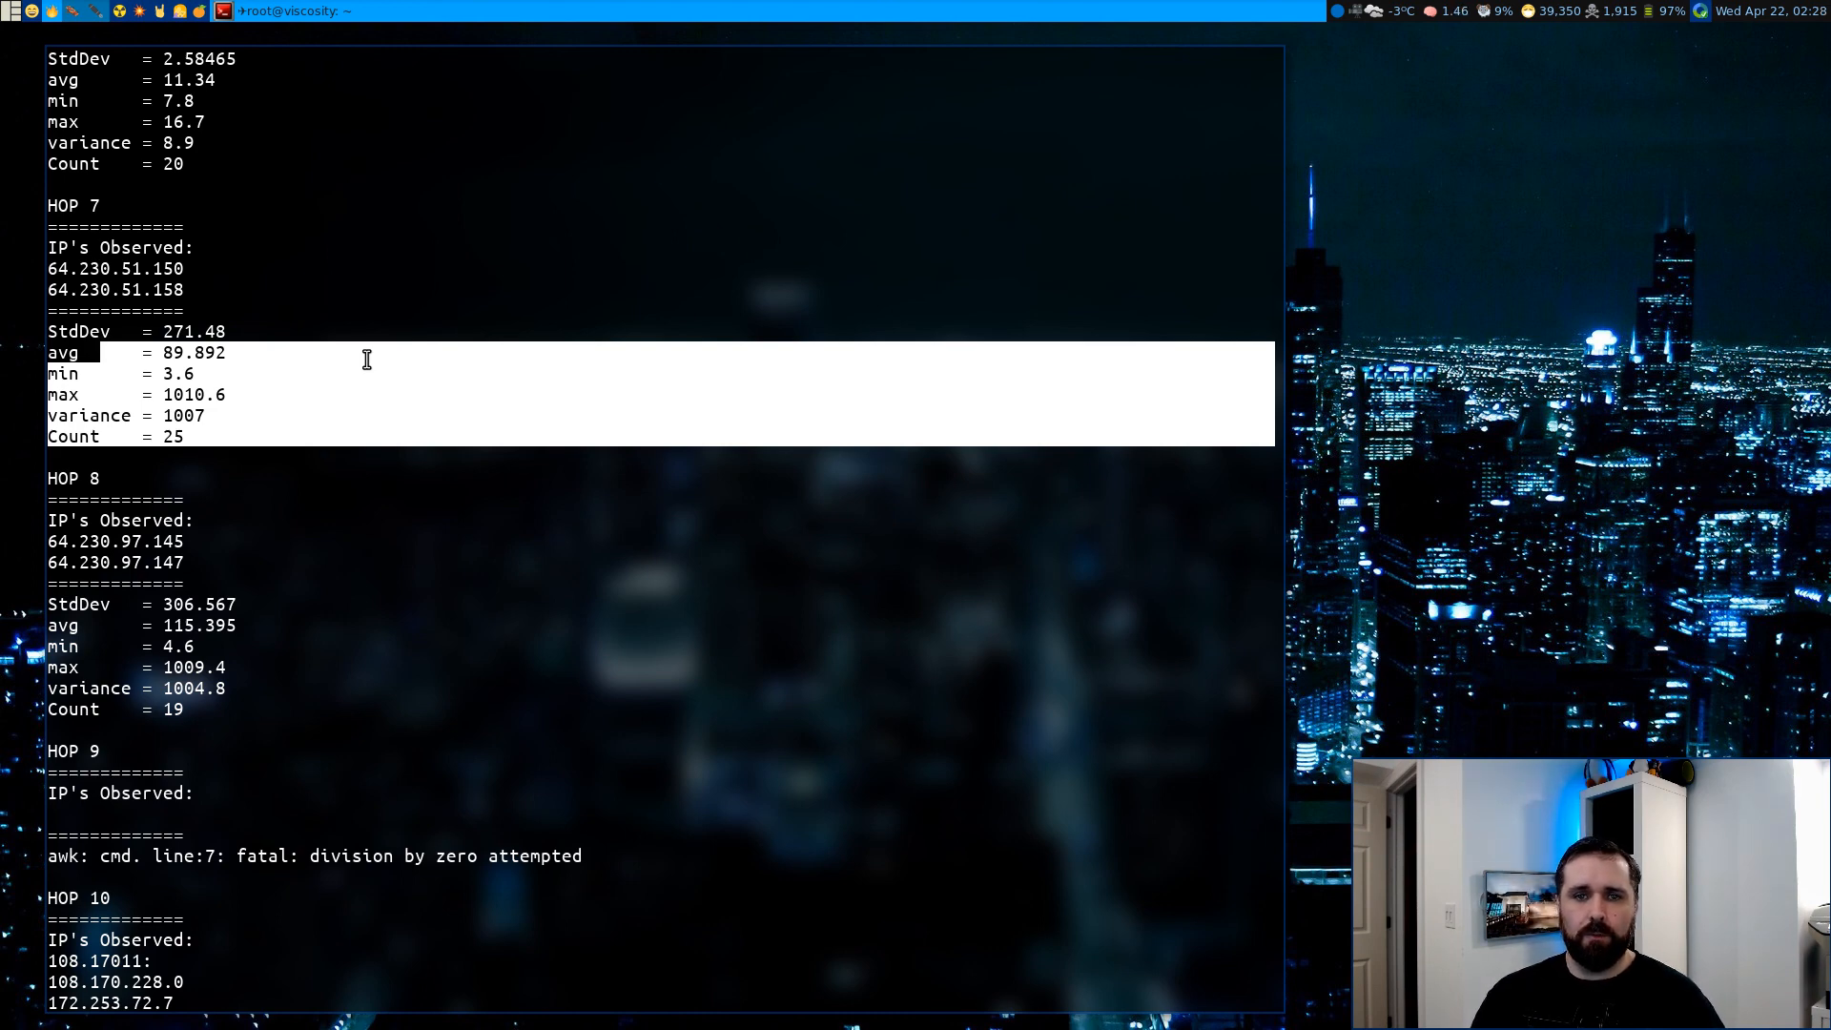
{"action": "scroll", "scroll_direction": "down", "scroll_amount": 3}
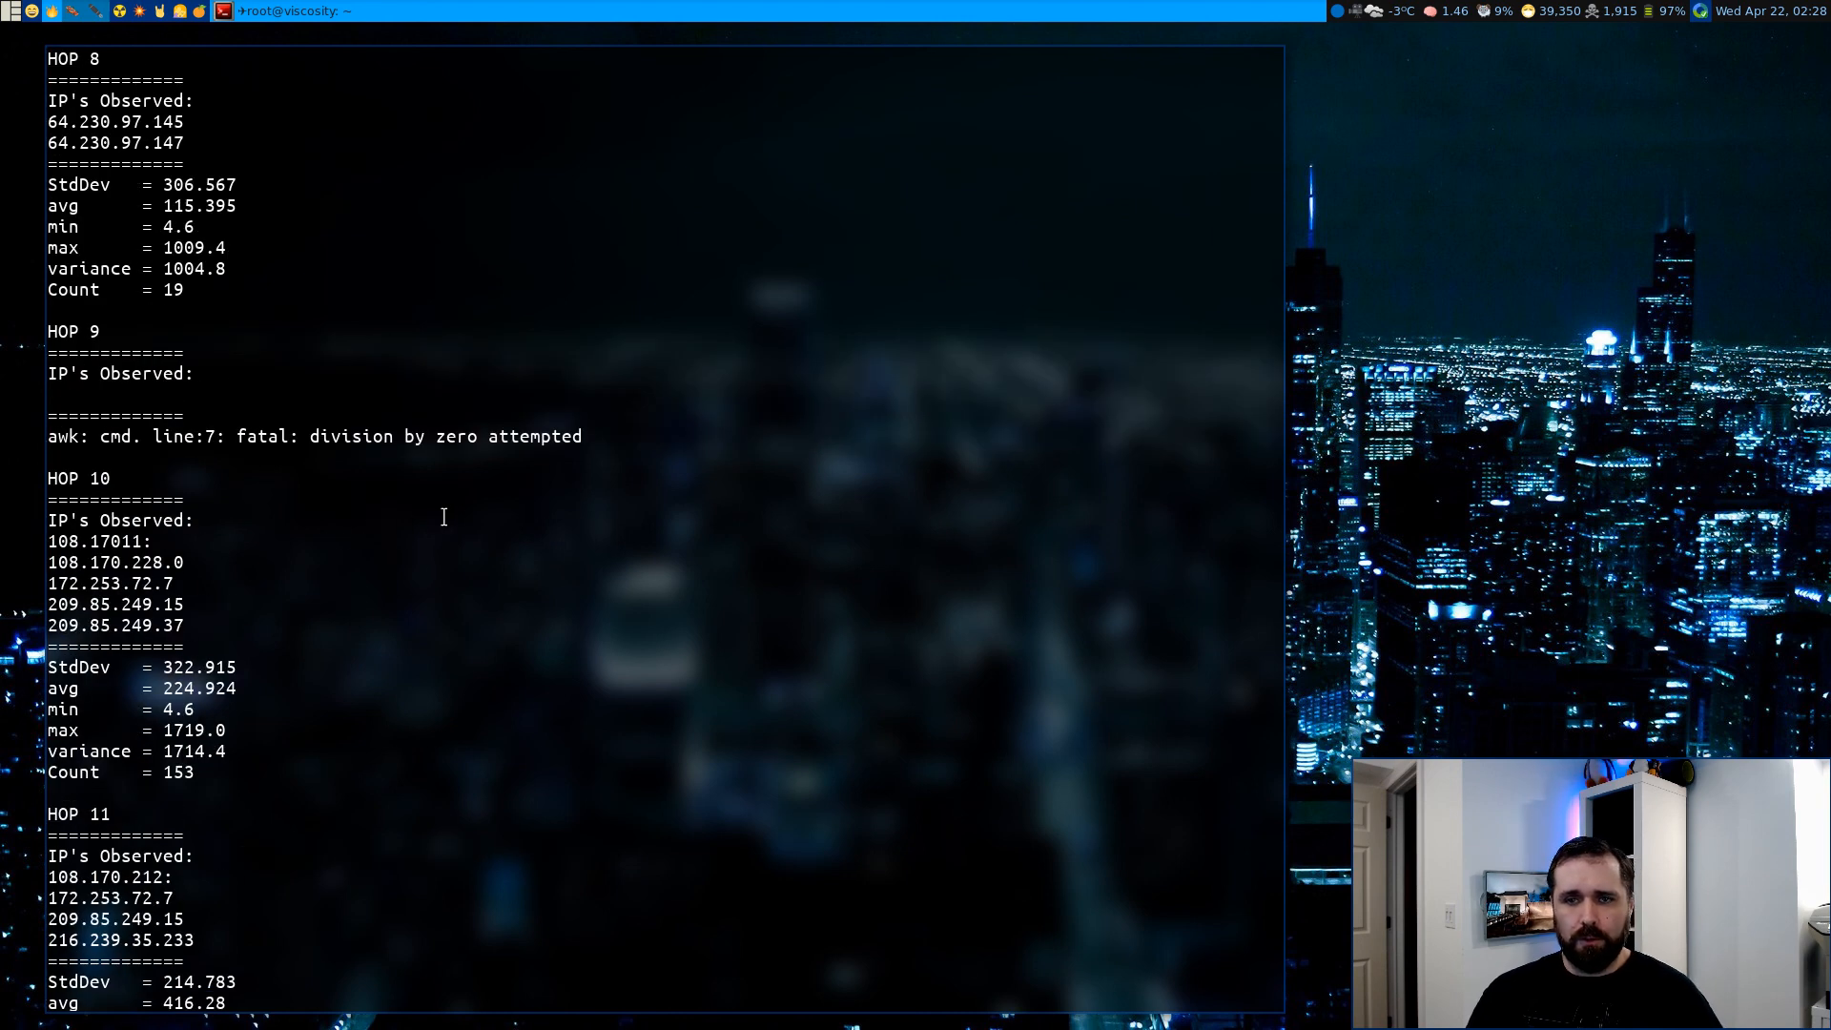